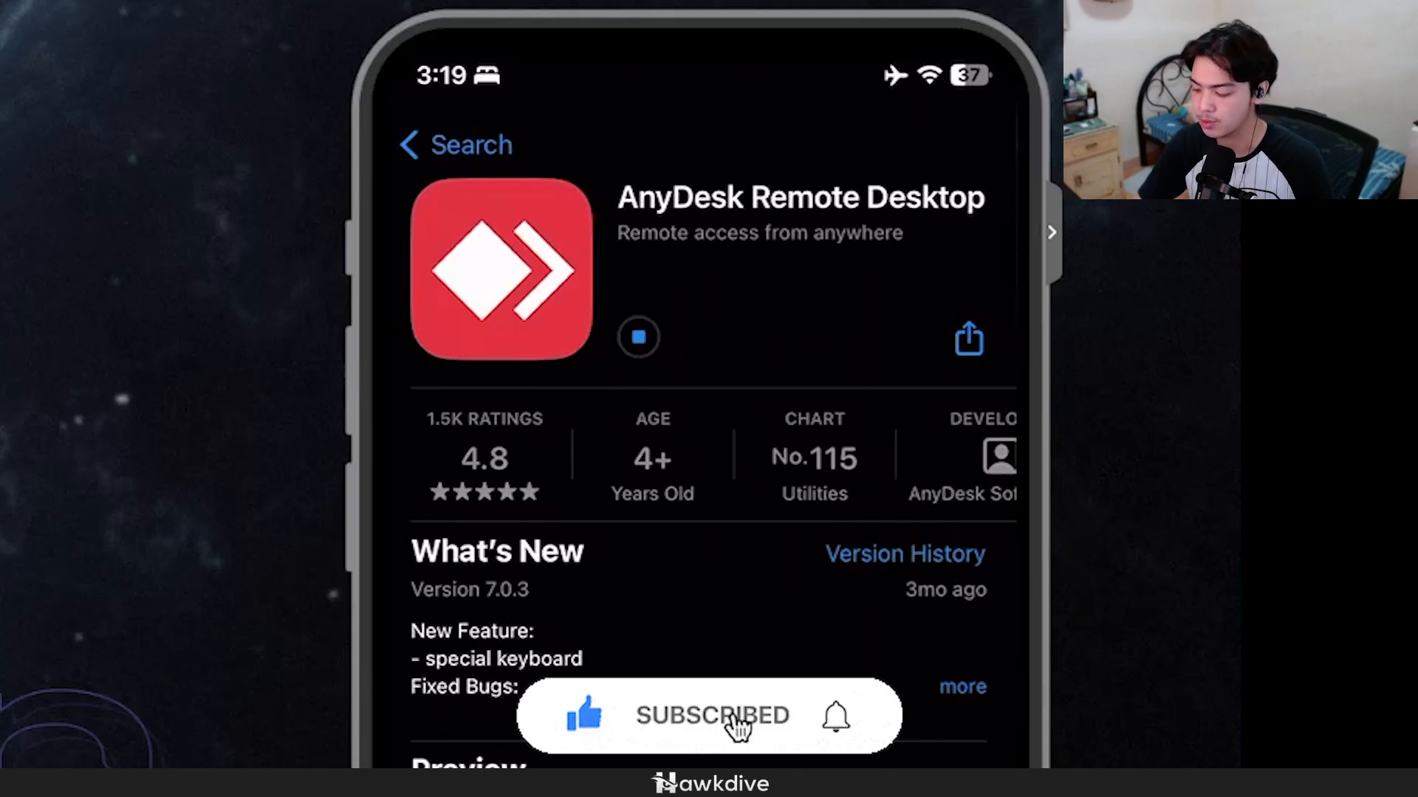
Step: Start downloading AnyDesk Remote Desktop from its App Store page via Get
left_click(640, 336)
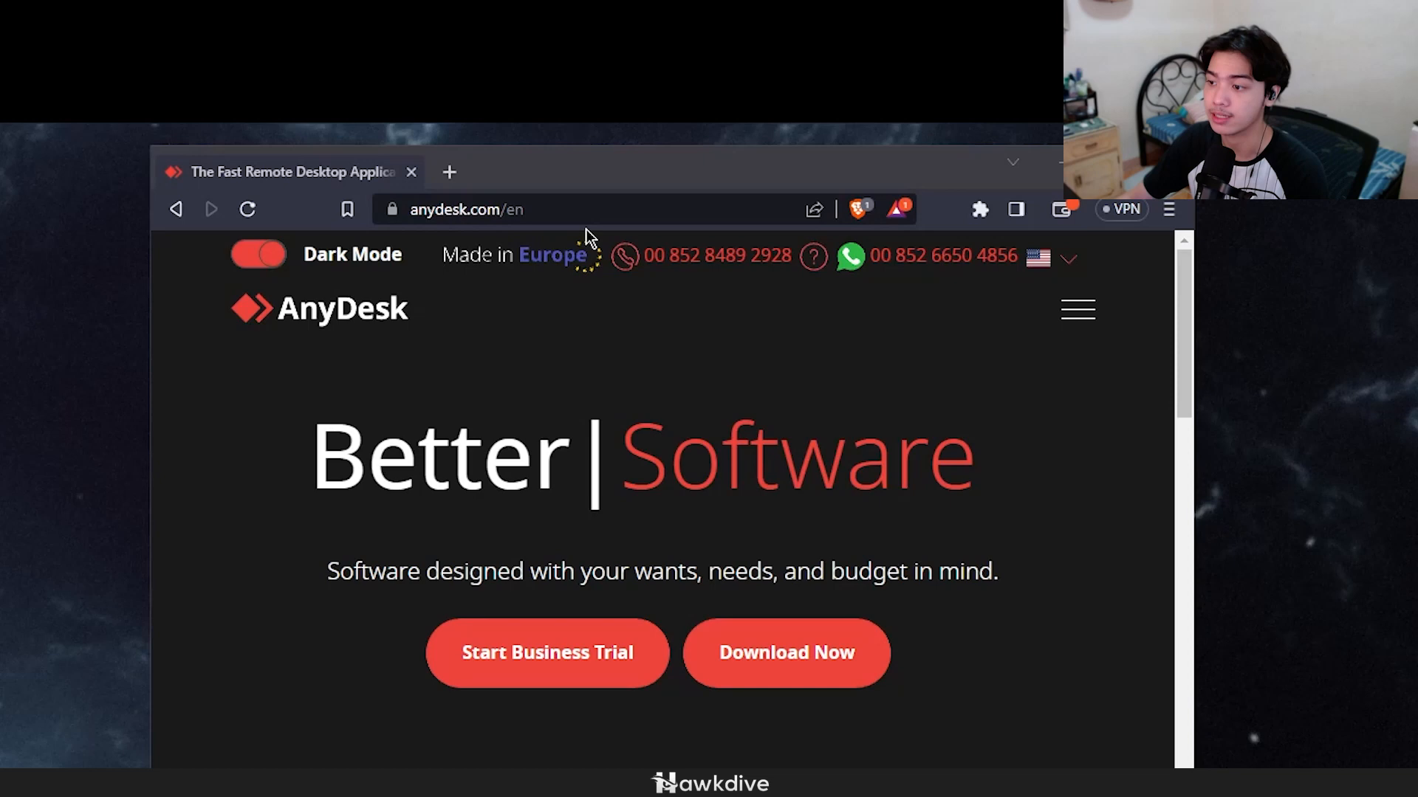
mouse_move(743, 634)
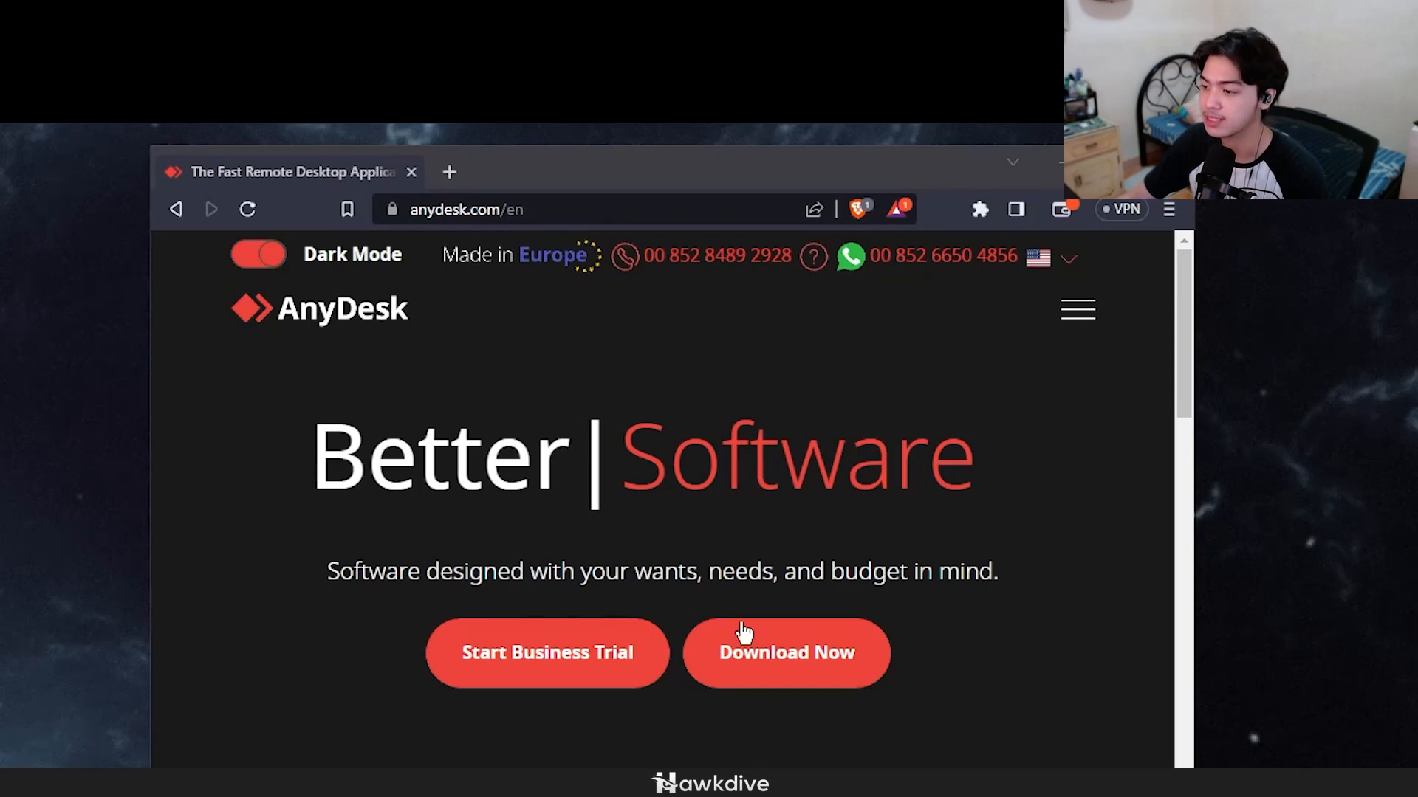
Step: Download AnyDesk.exe from anydesk.com, launch it from downloads and allow it to run
left_click(785, 653)
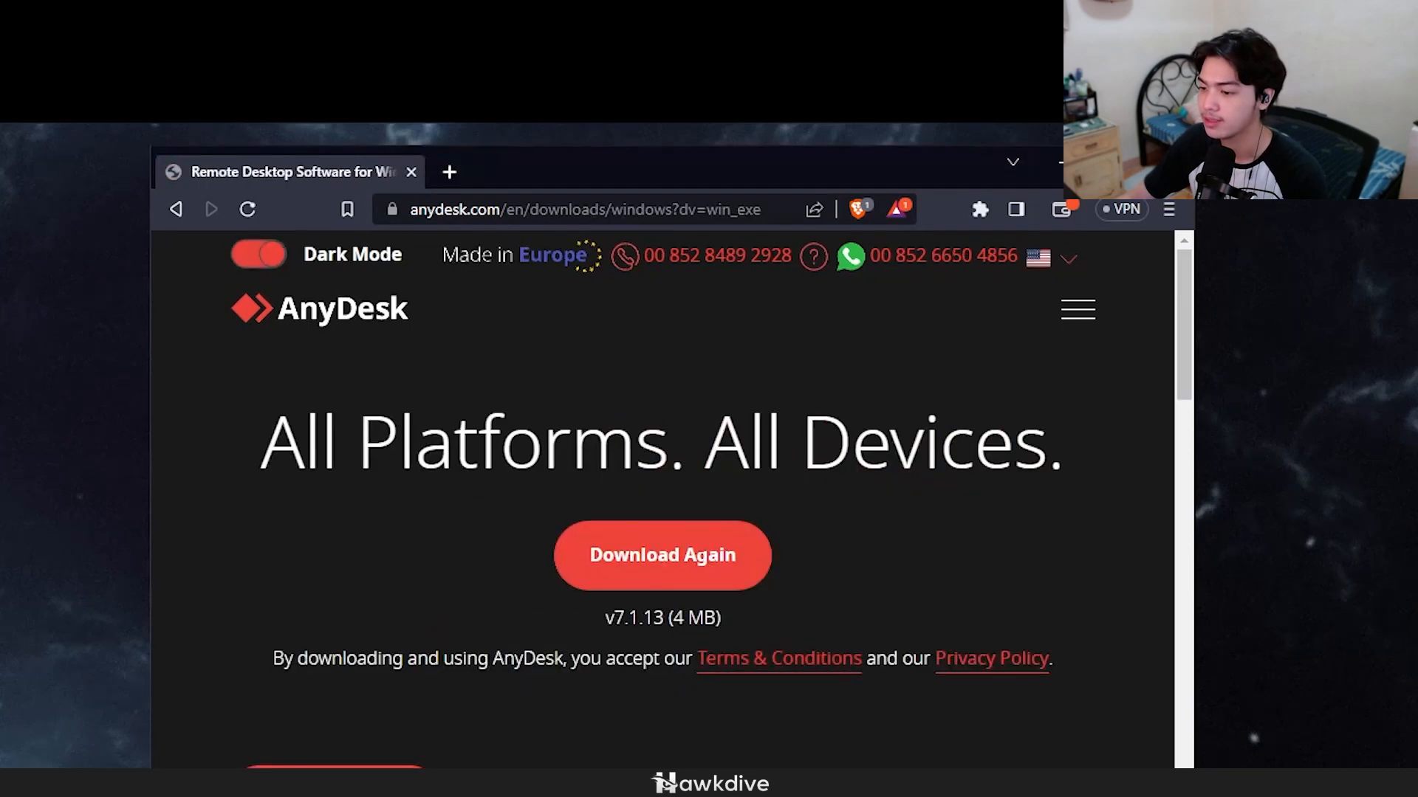
left_click(662, 556)
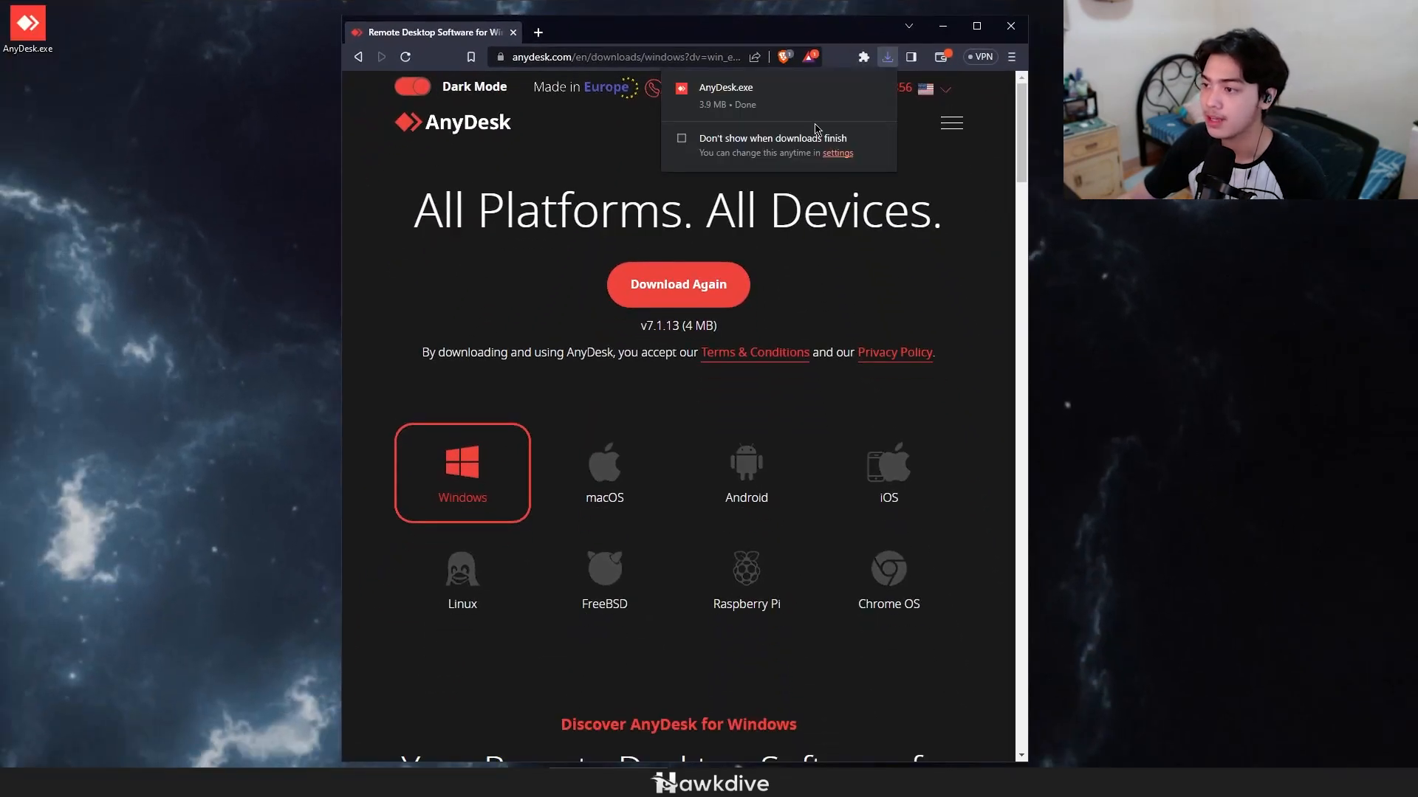
left_click(725, 94)
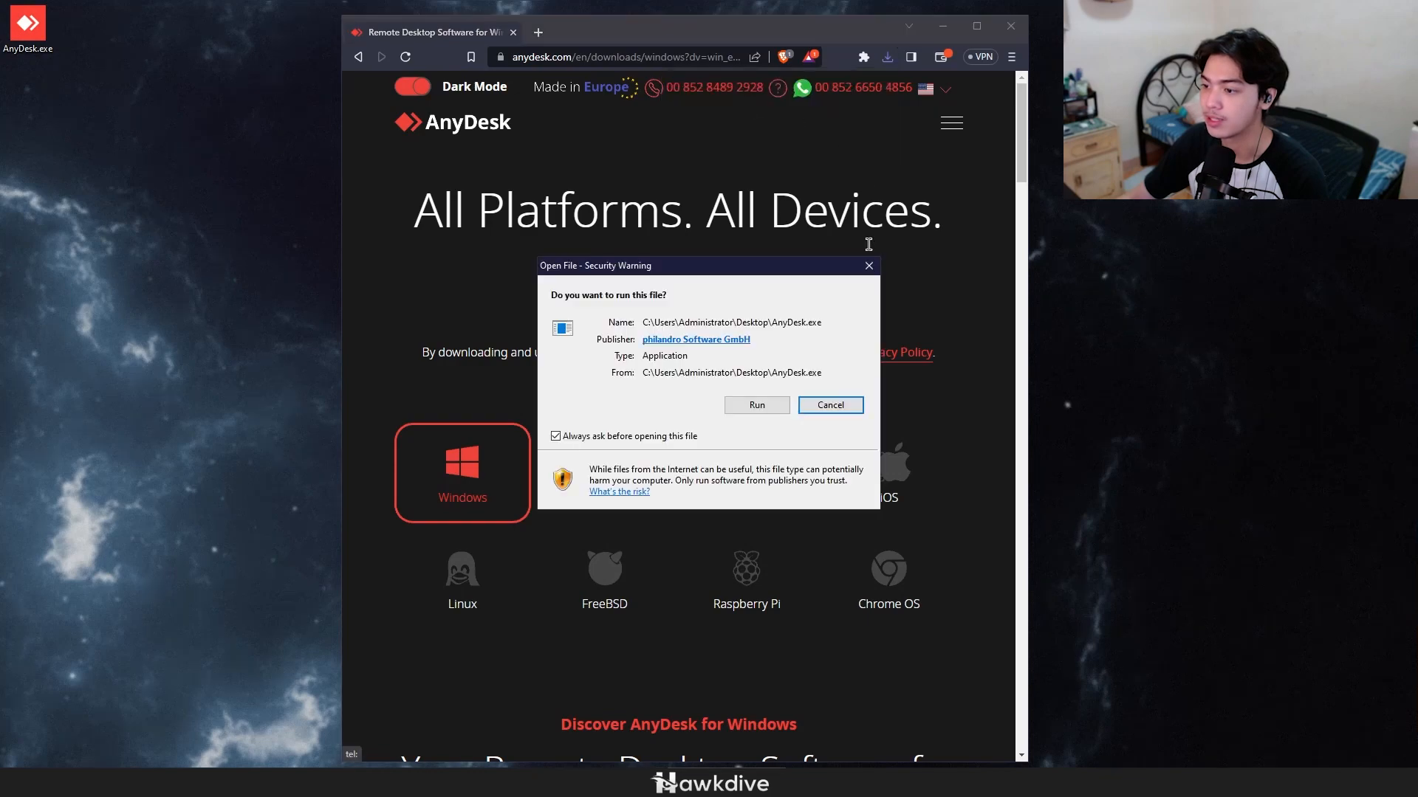
left_click(756, 405)
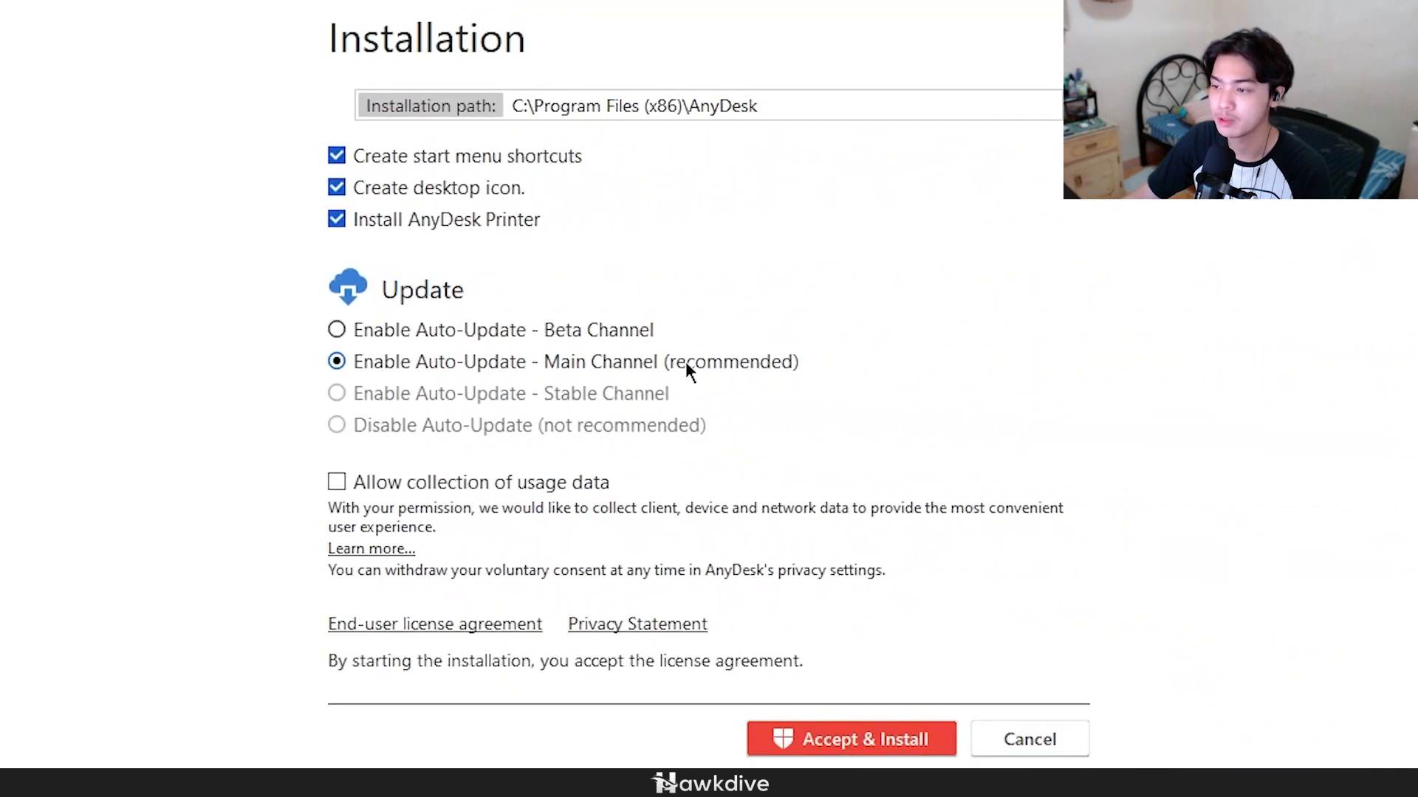
mouse_move(1347, 586)
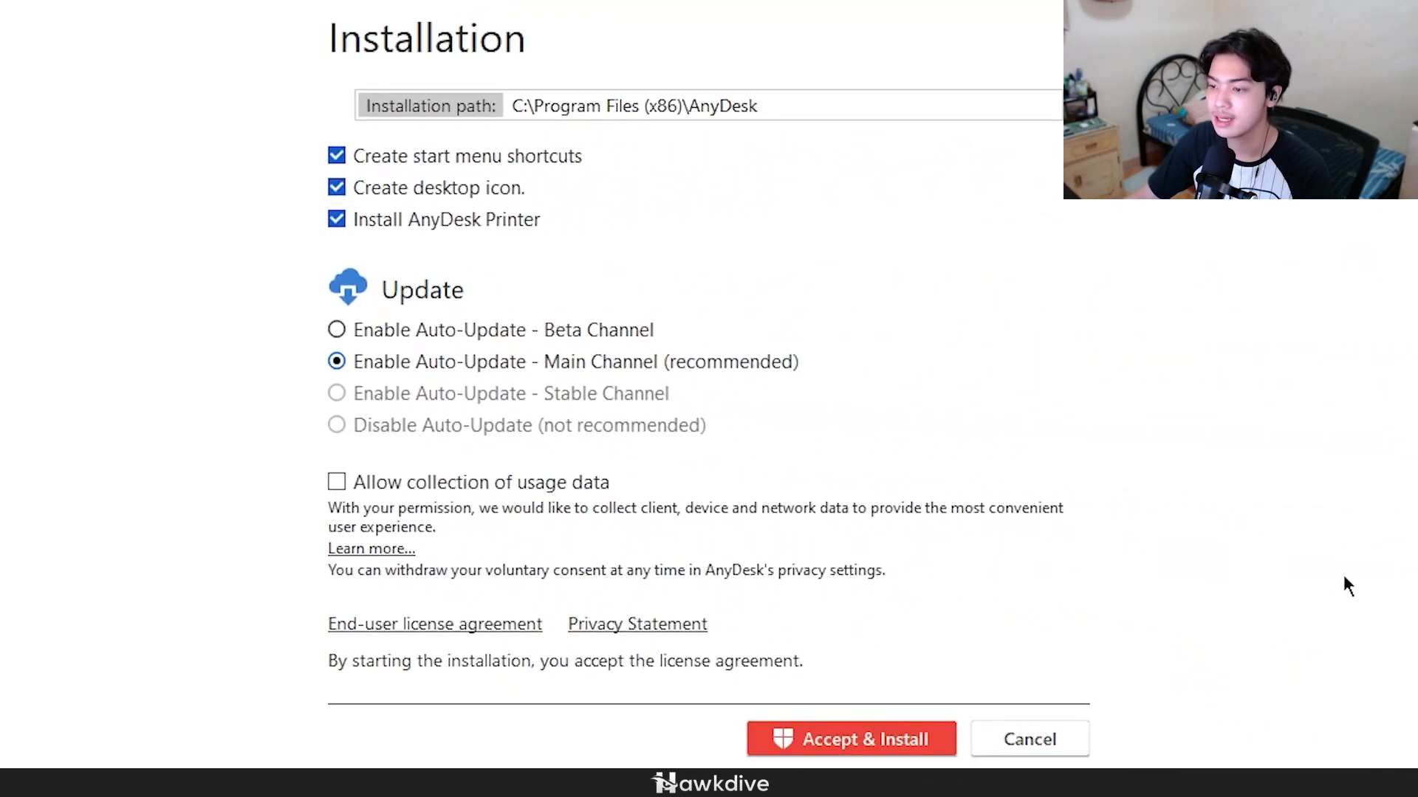
Step: Accept the license and install AnyDesk with the default shortcut, printer and auto-update options
left_click(851, 738)
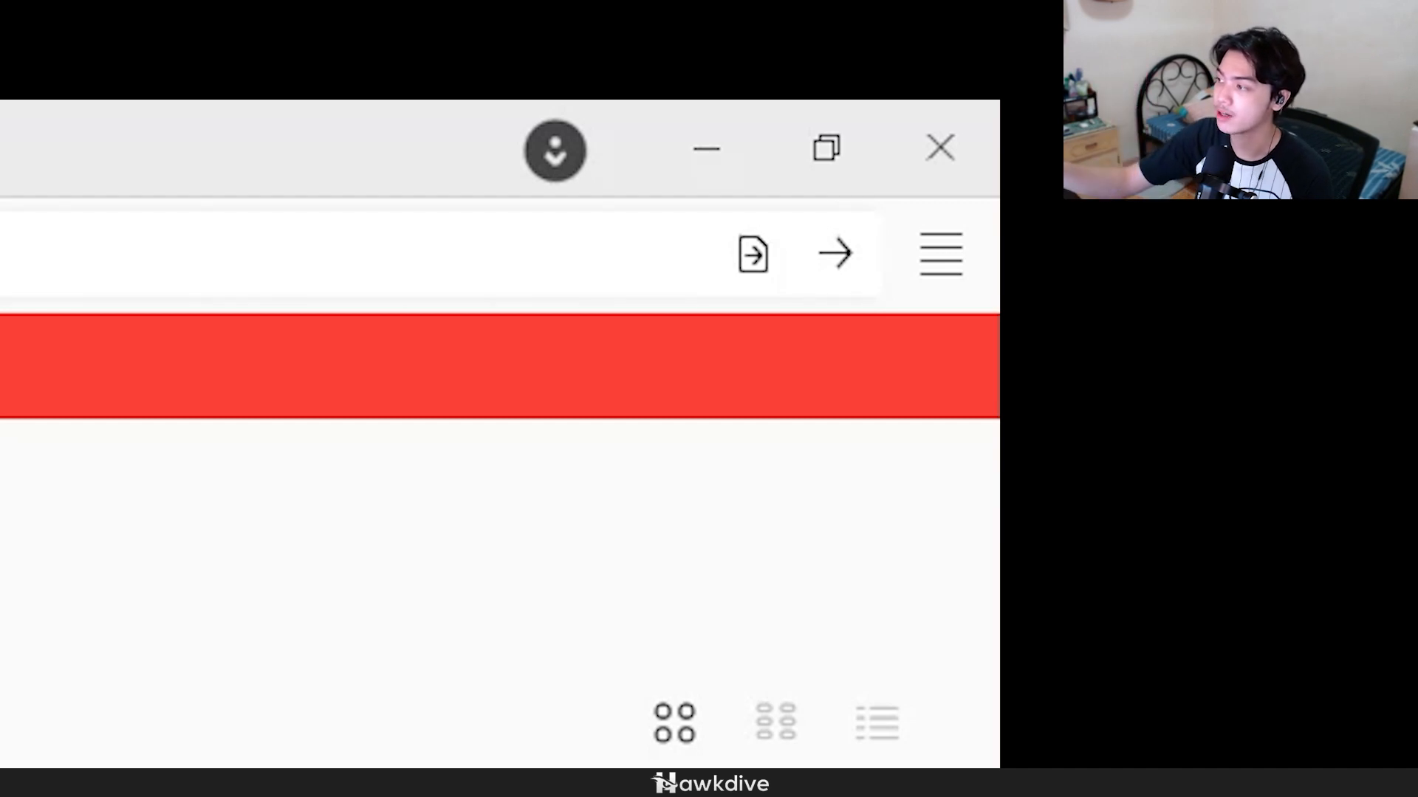
mouse_move(615, 148)
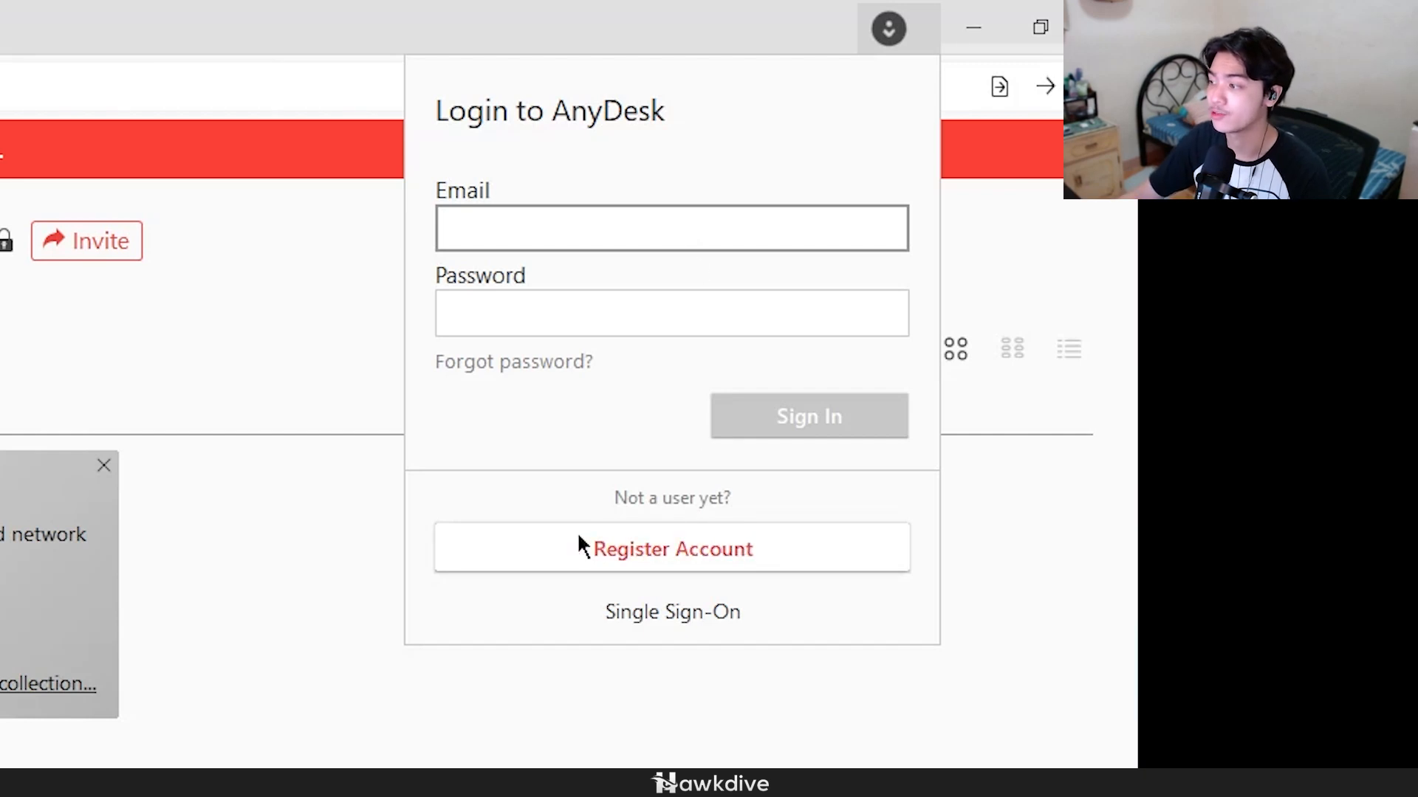
left_click(672, 227)
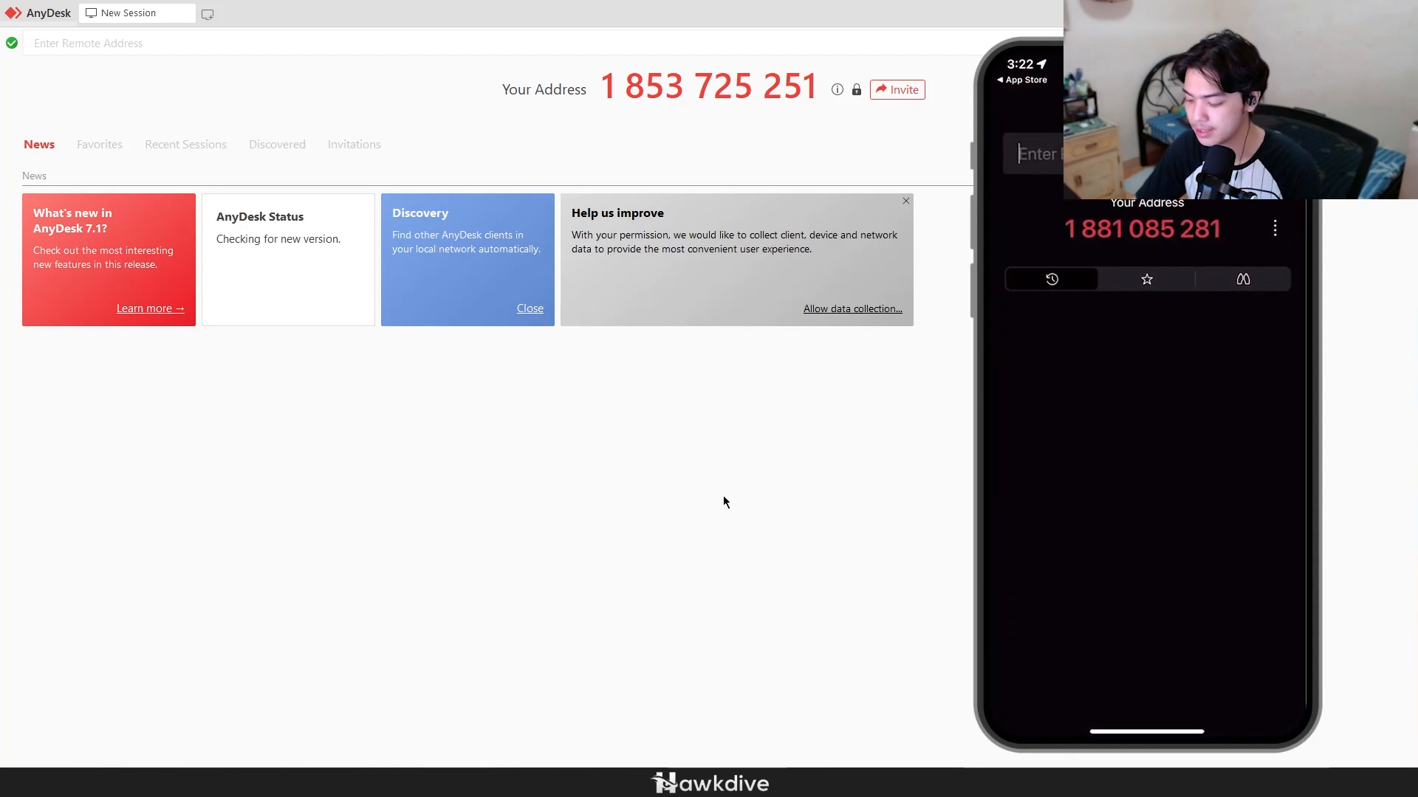
mouse_move(690, 448)
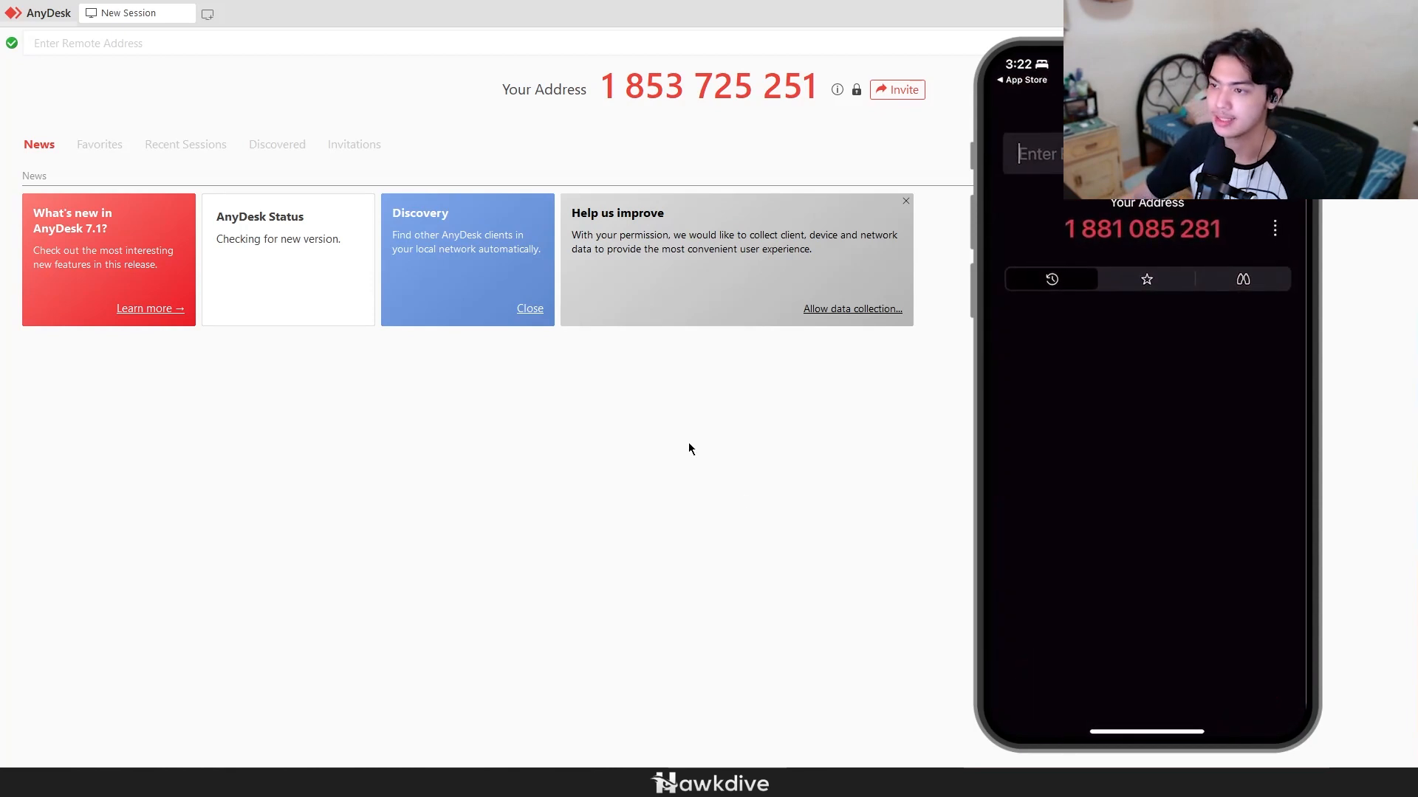
mouse_move(723, 449)
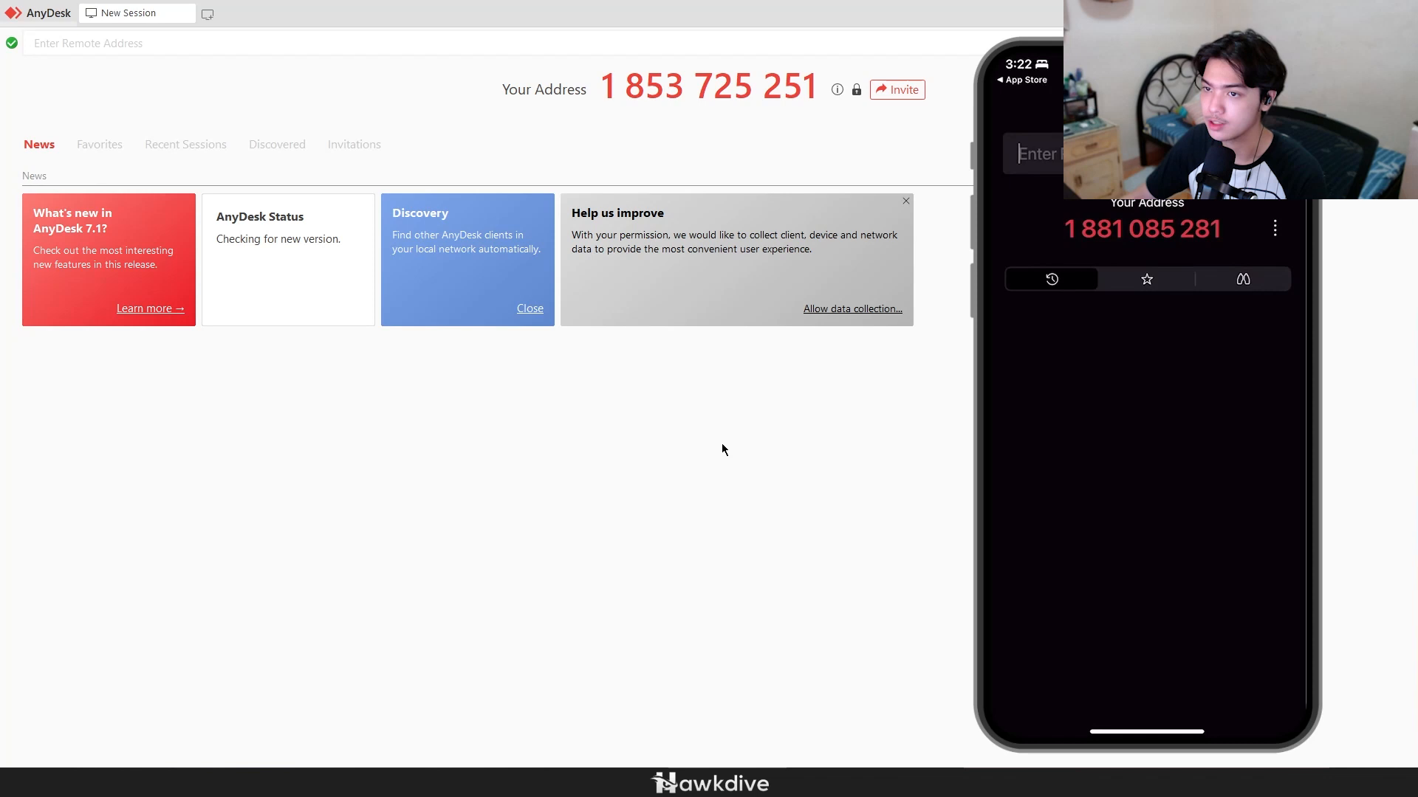
mouse_move(681, 374)
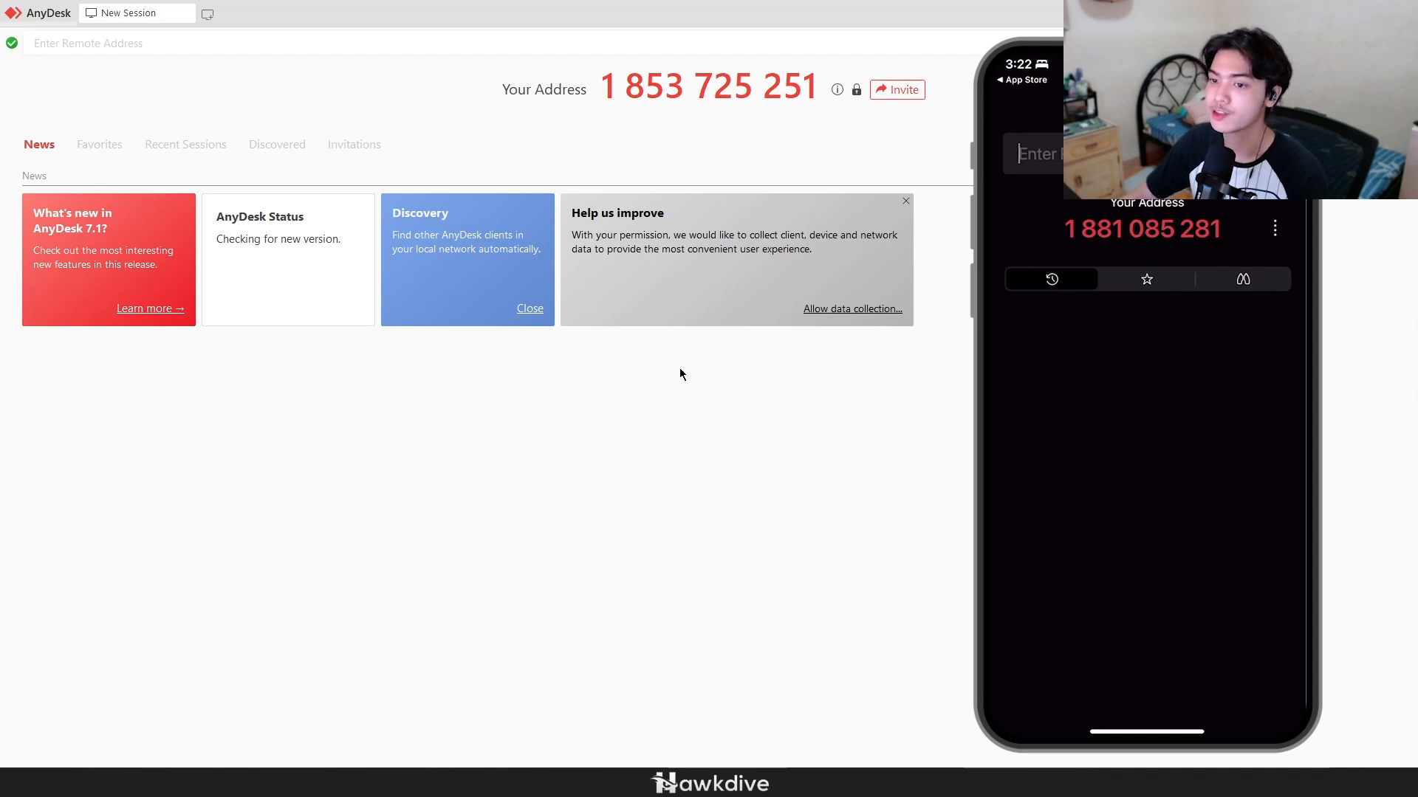
mouse_move(638, 445)
type("185")
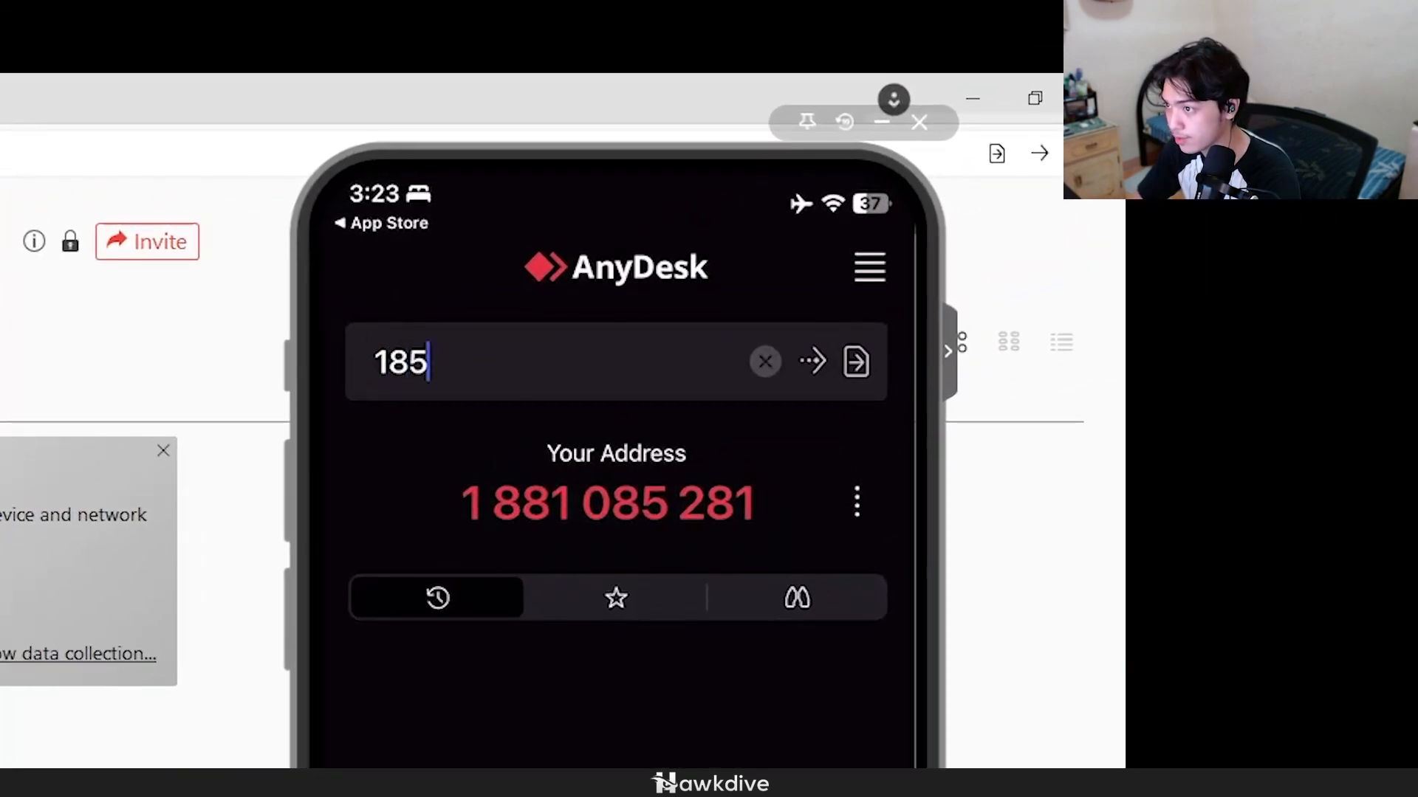
type("3725")
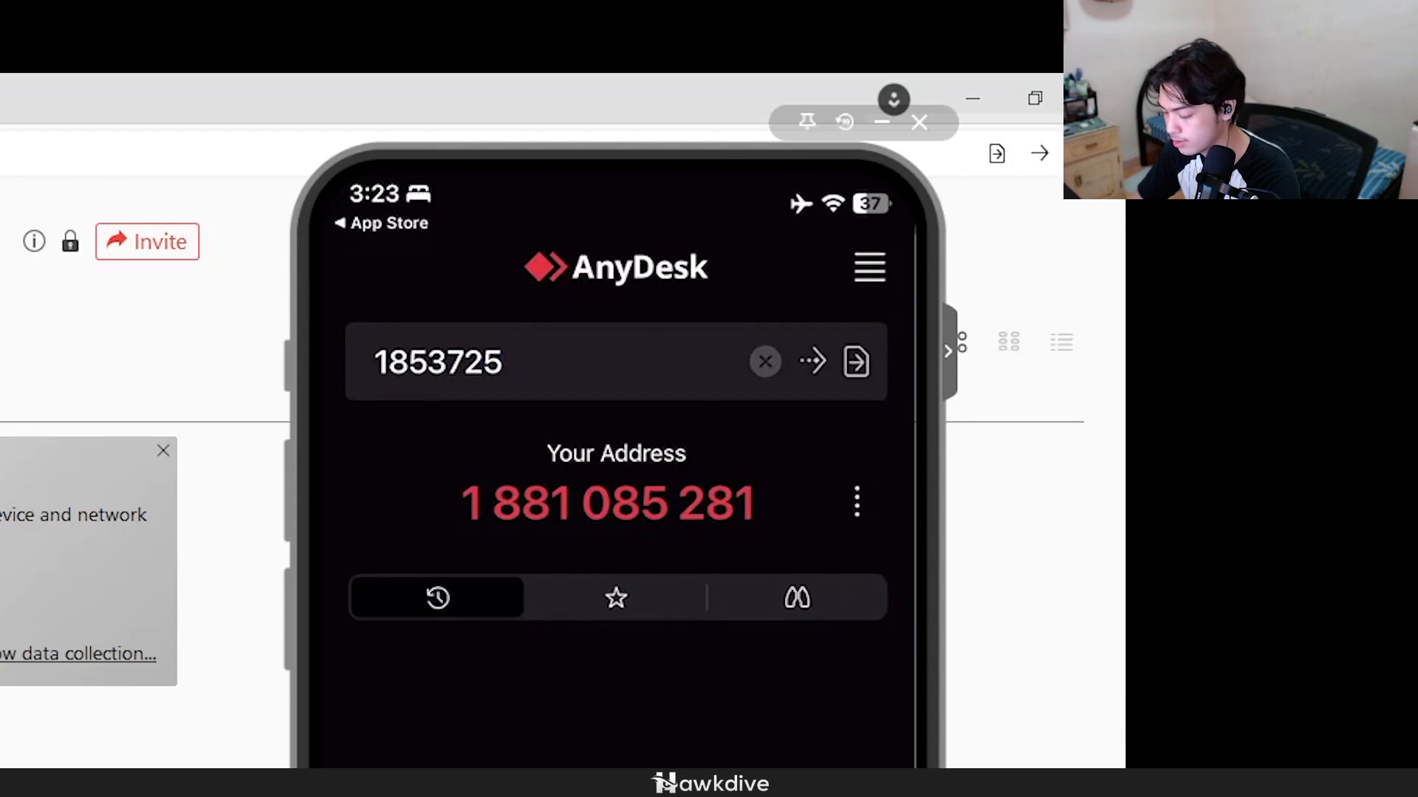
type("251")
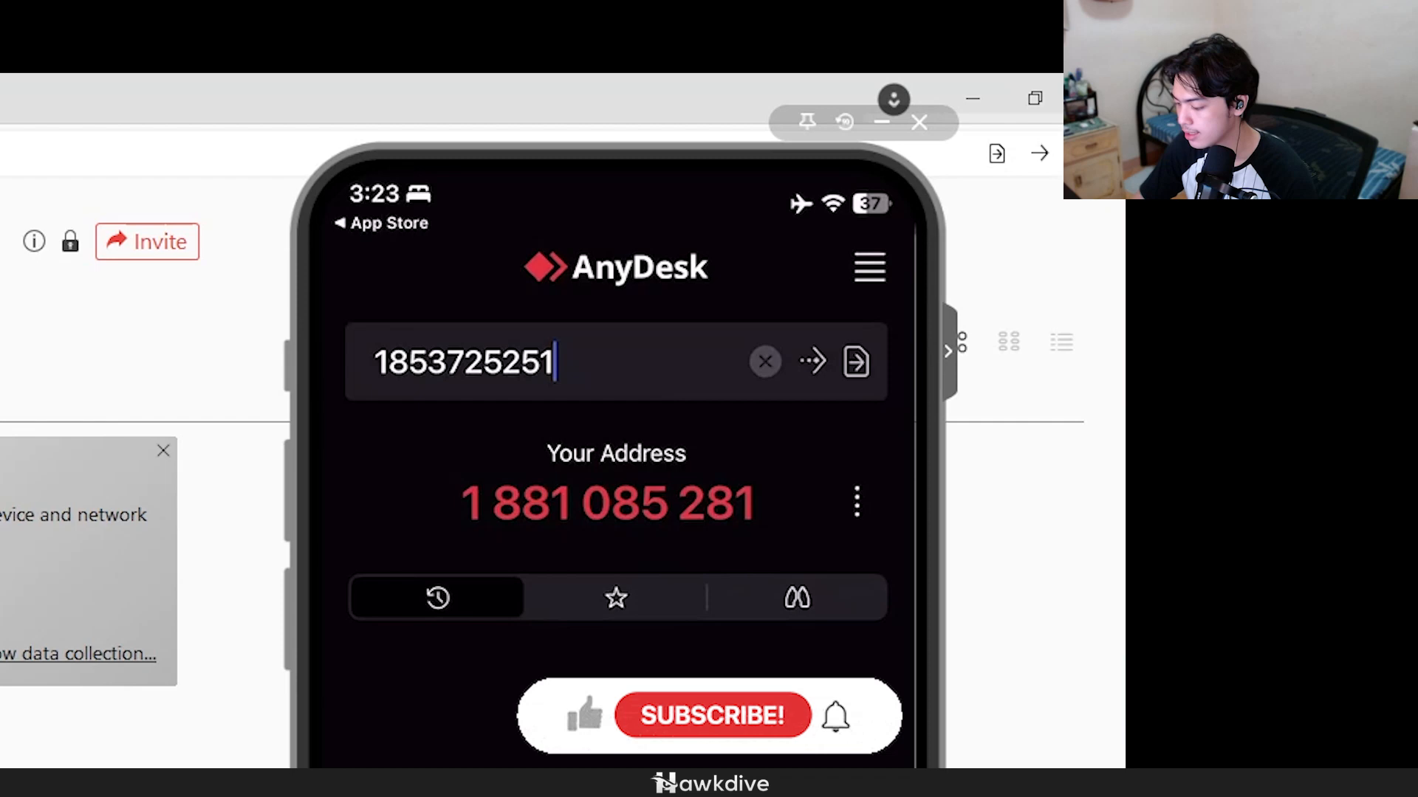
left_click(853, 362)
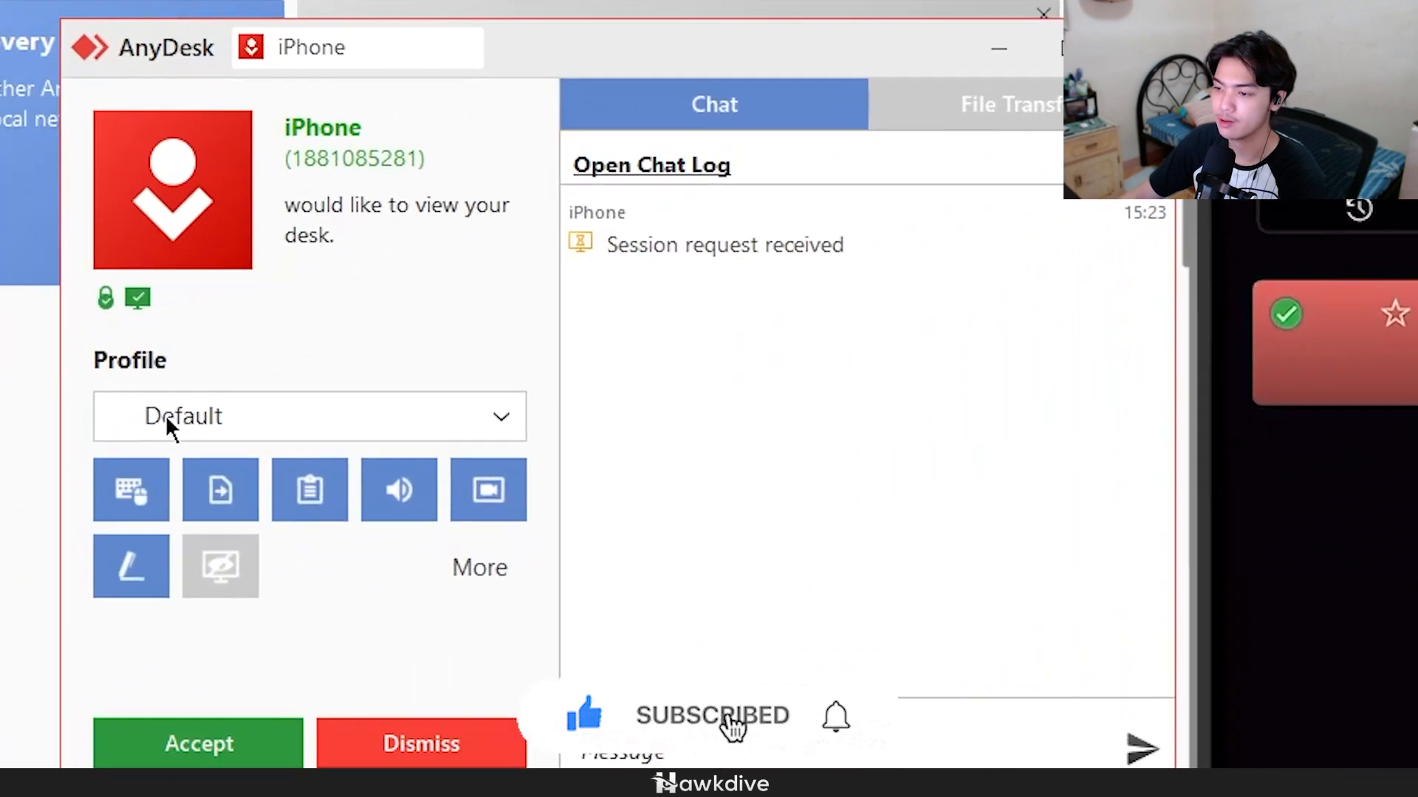
Step: Switch the incoming request's profile from Default to Unattended Access and accept the iPhone's session
left_click(309, 416)
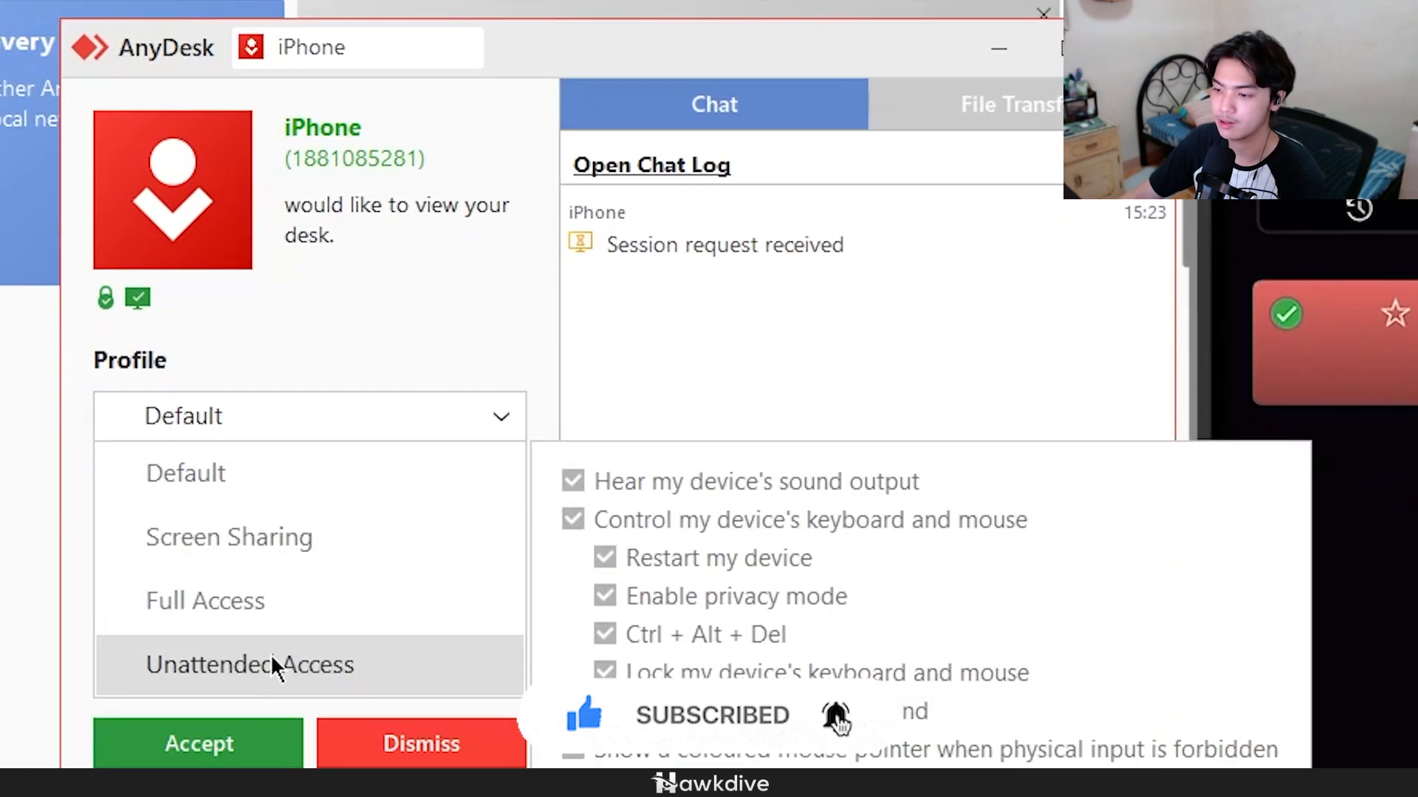
left_click(251, 665)
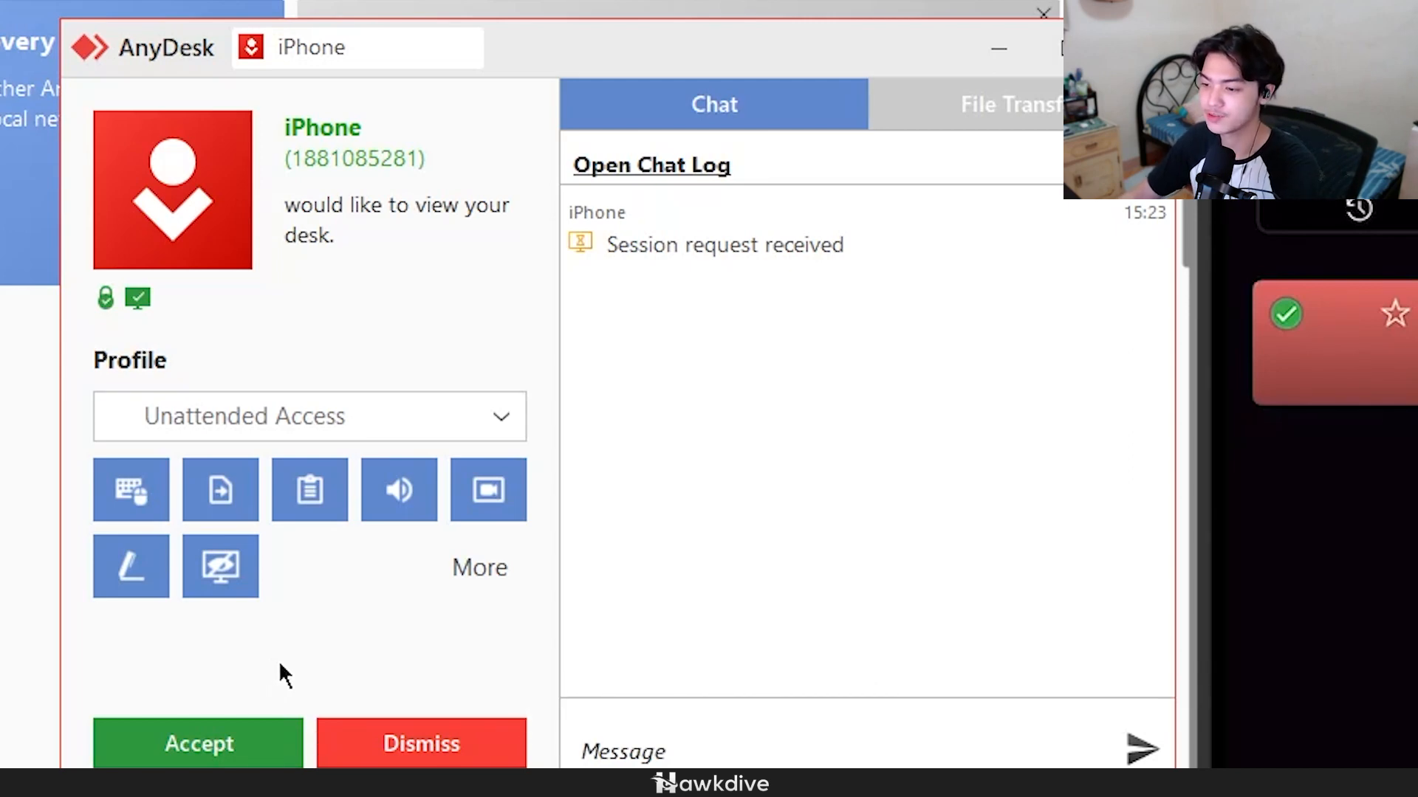
mouse_move(402, 663)
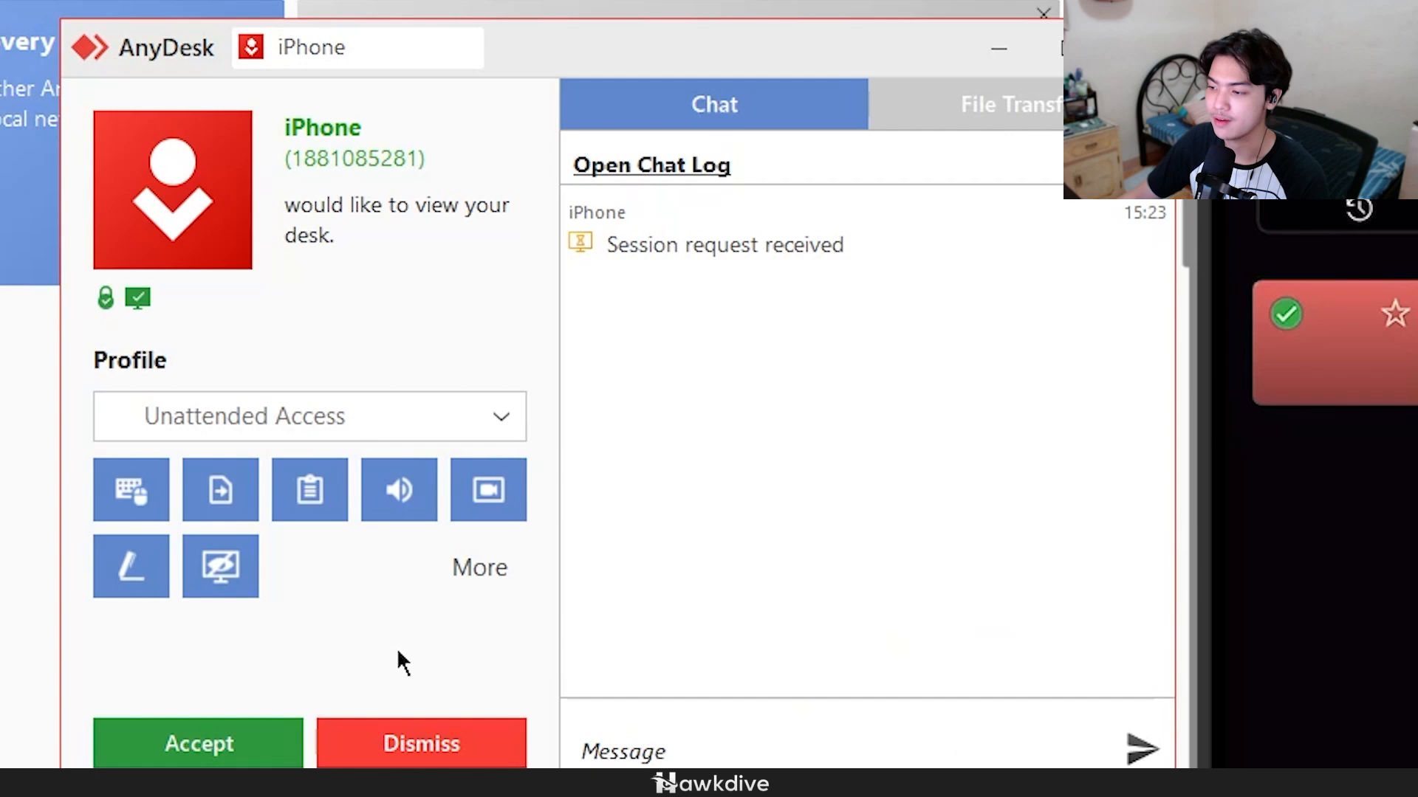
left_click(479, 567)
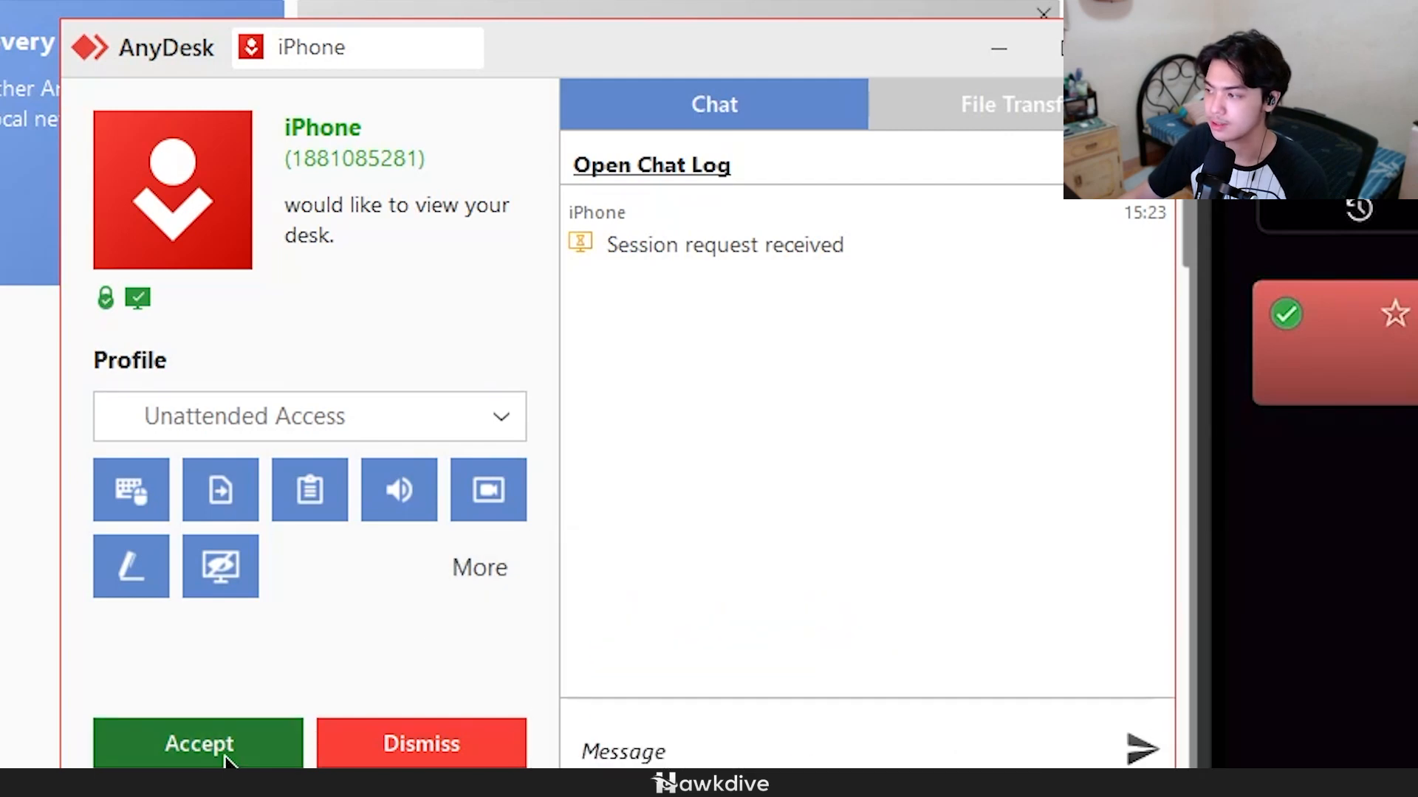
left_click(198, 743)
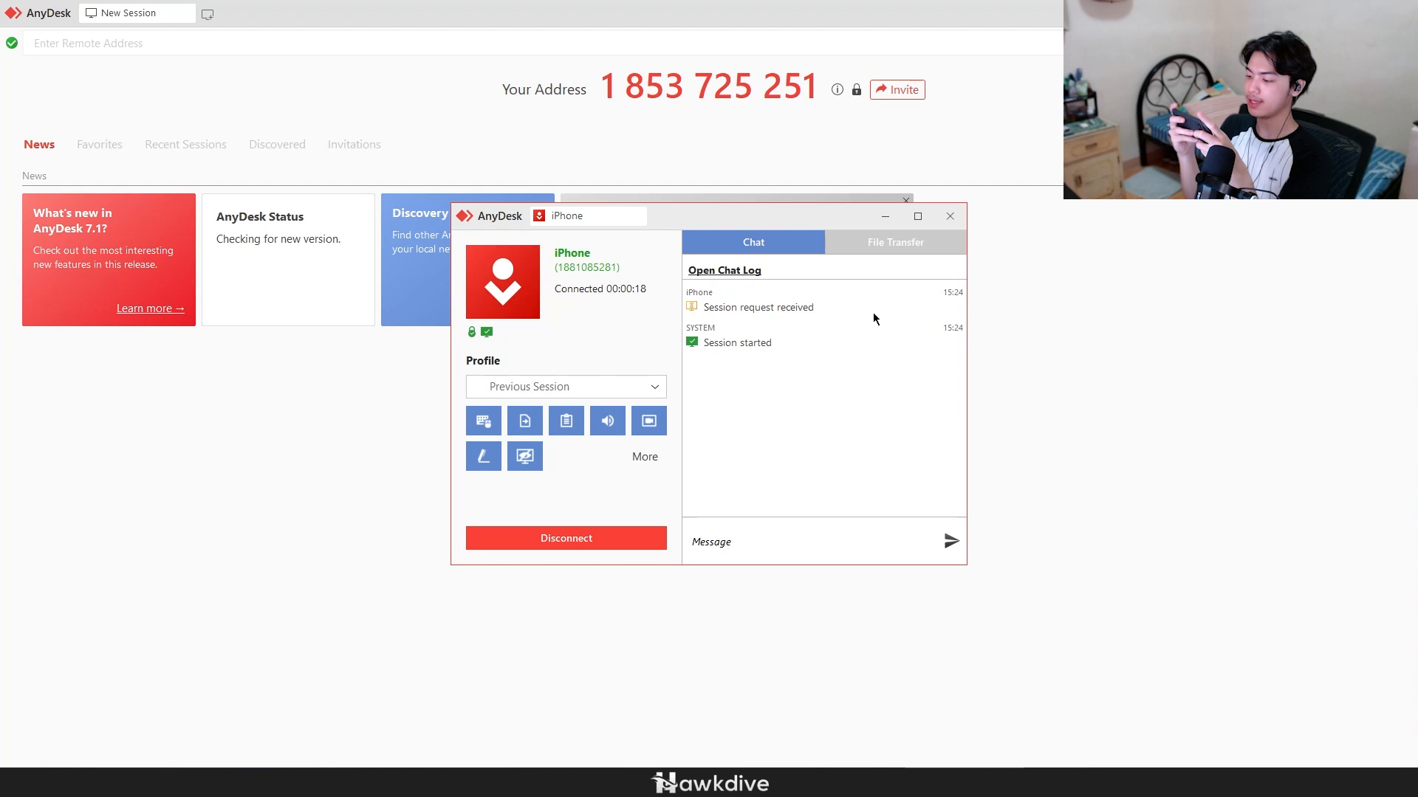
Step: Let the session window reach Connected with the remote session to the PC running
left_click(950, 216)
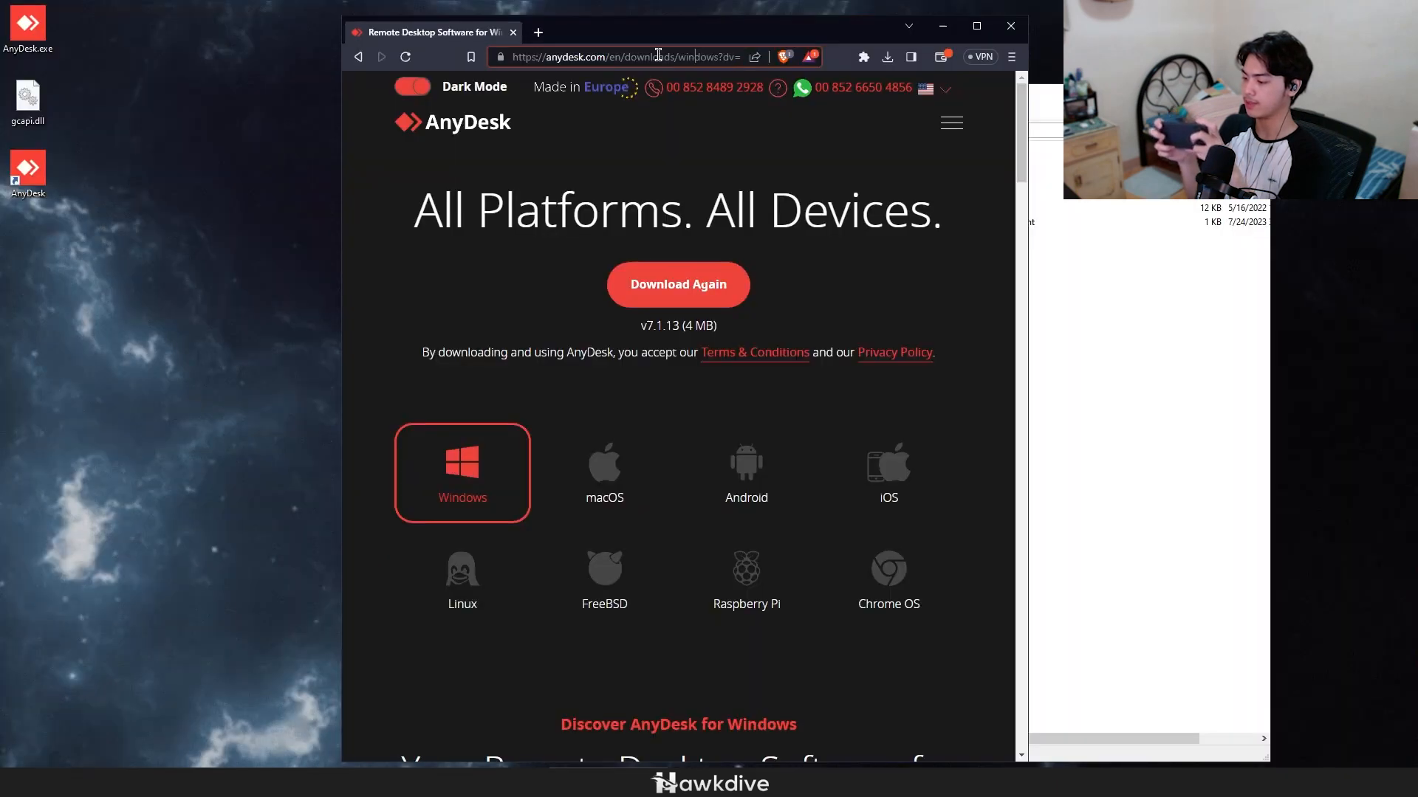
left_click(623, 56)
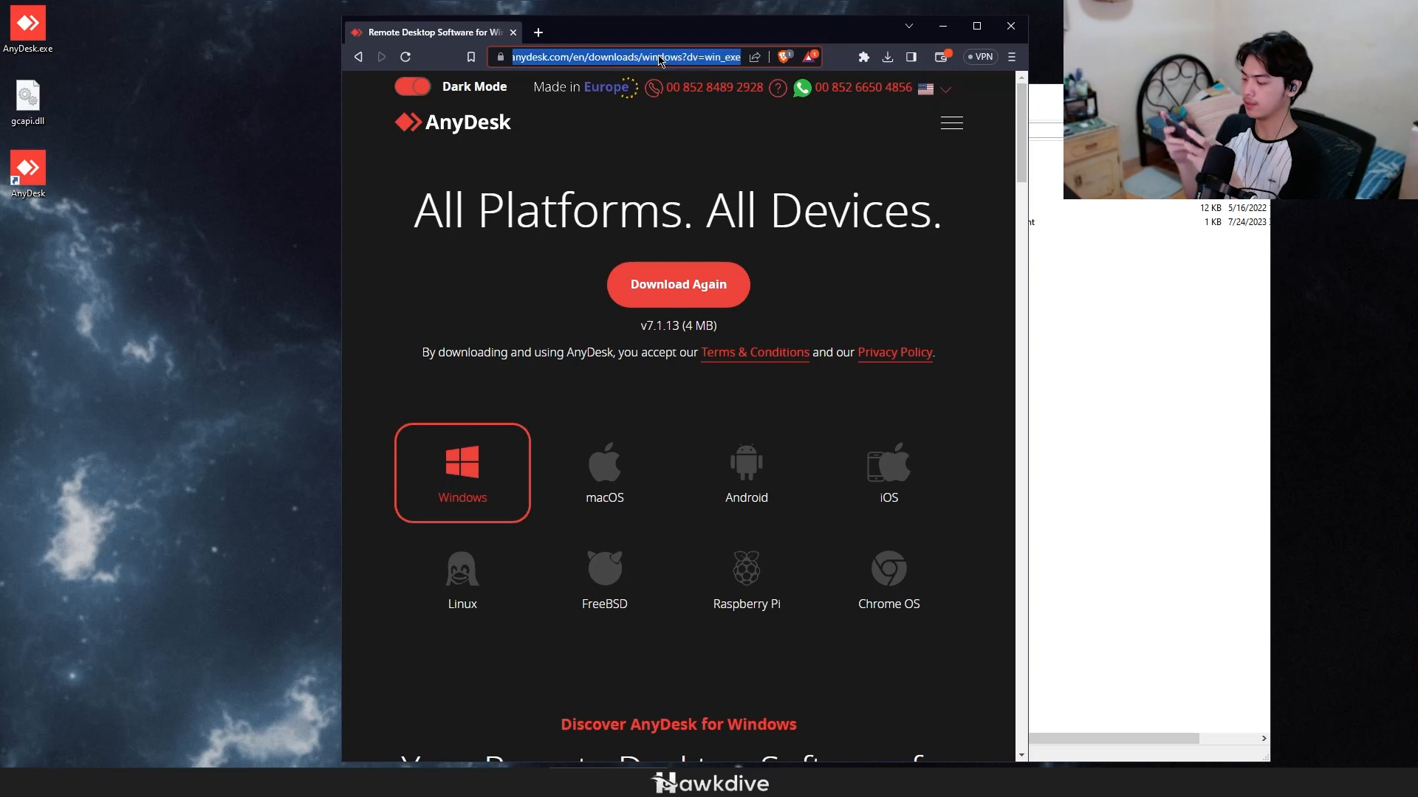
mouse_move(656, 61)
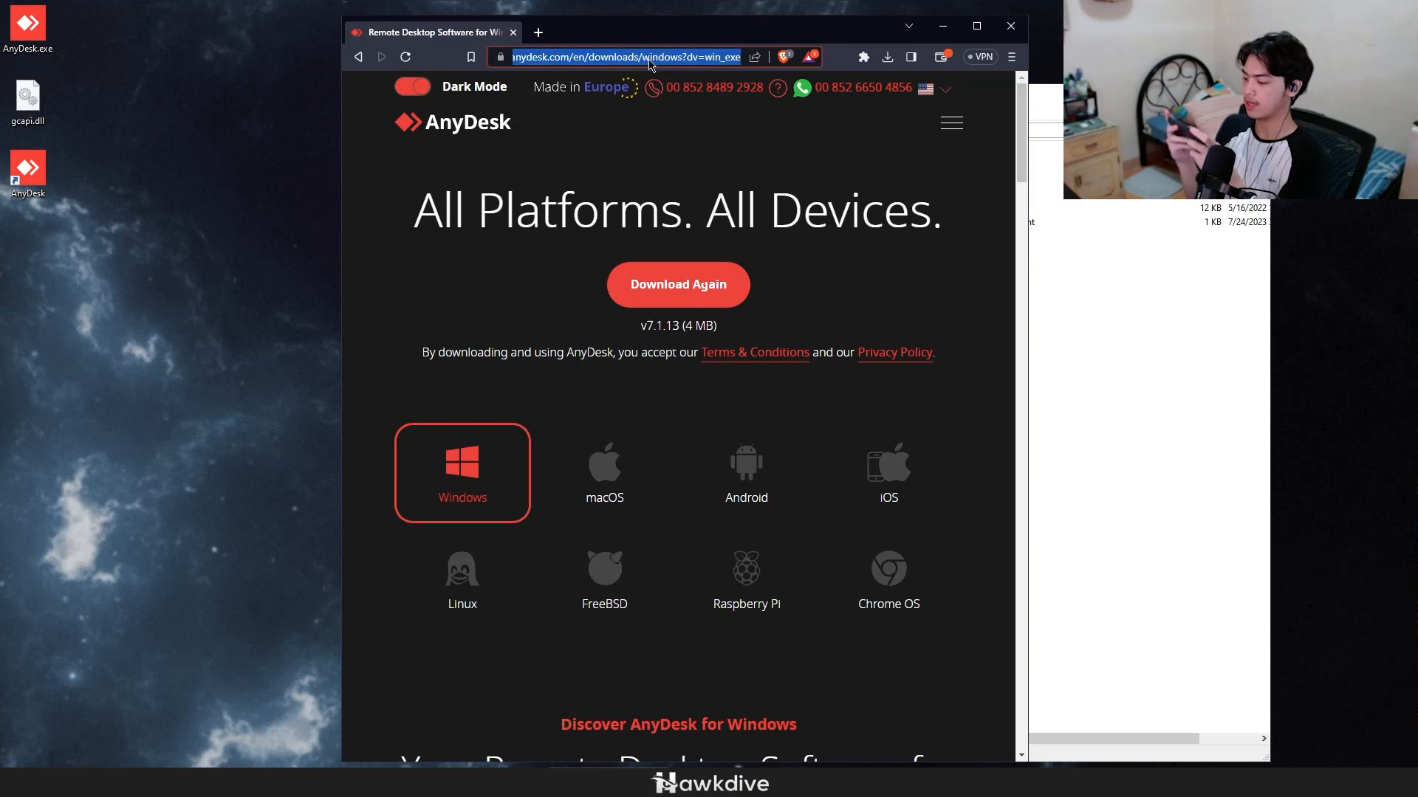
mouse_move(677, 283)
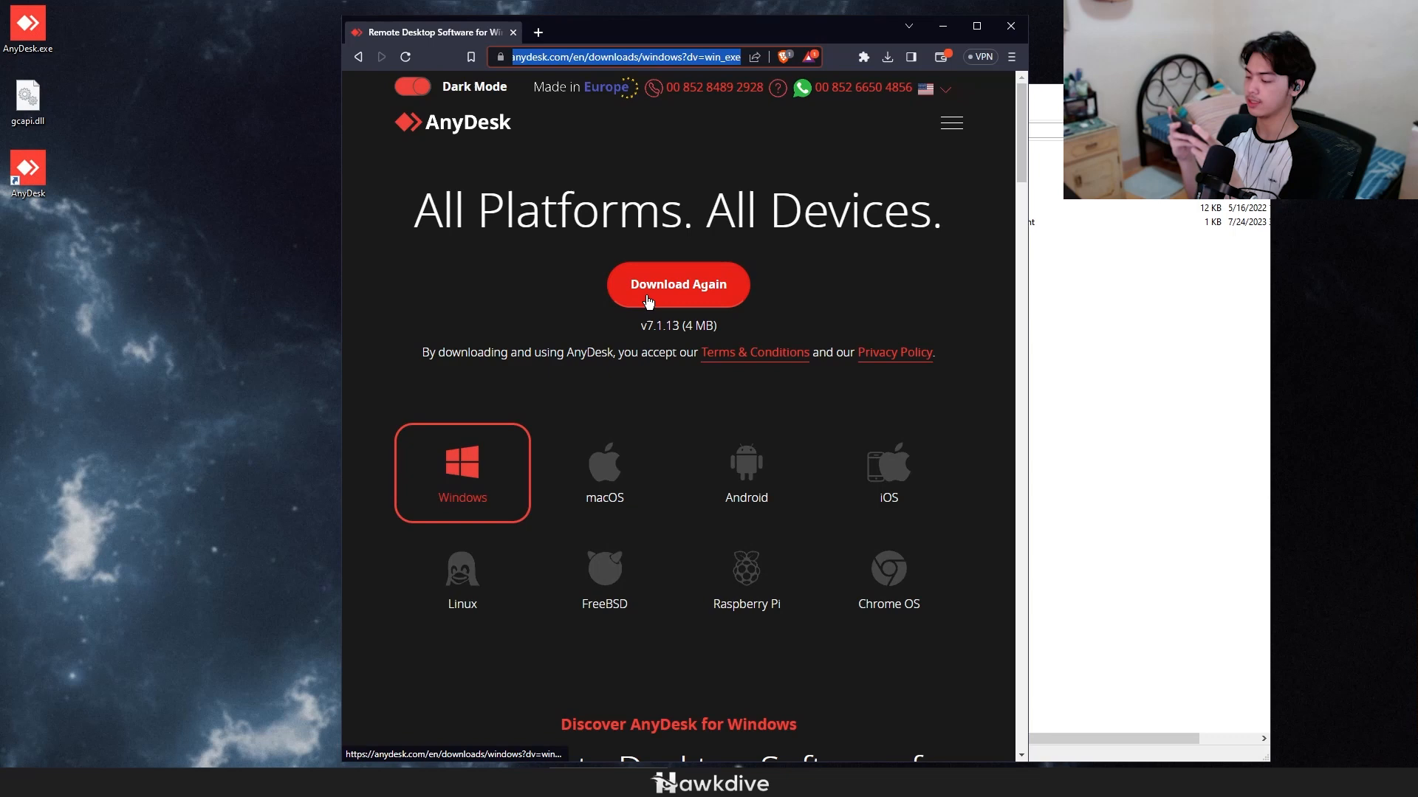
mouse_move(617, 176)
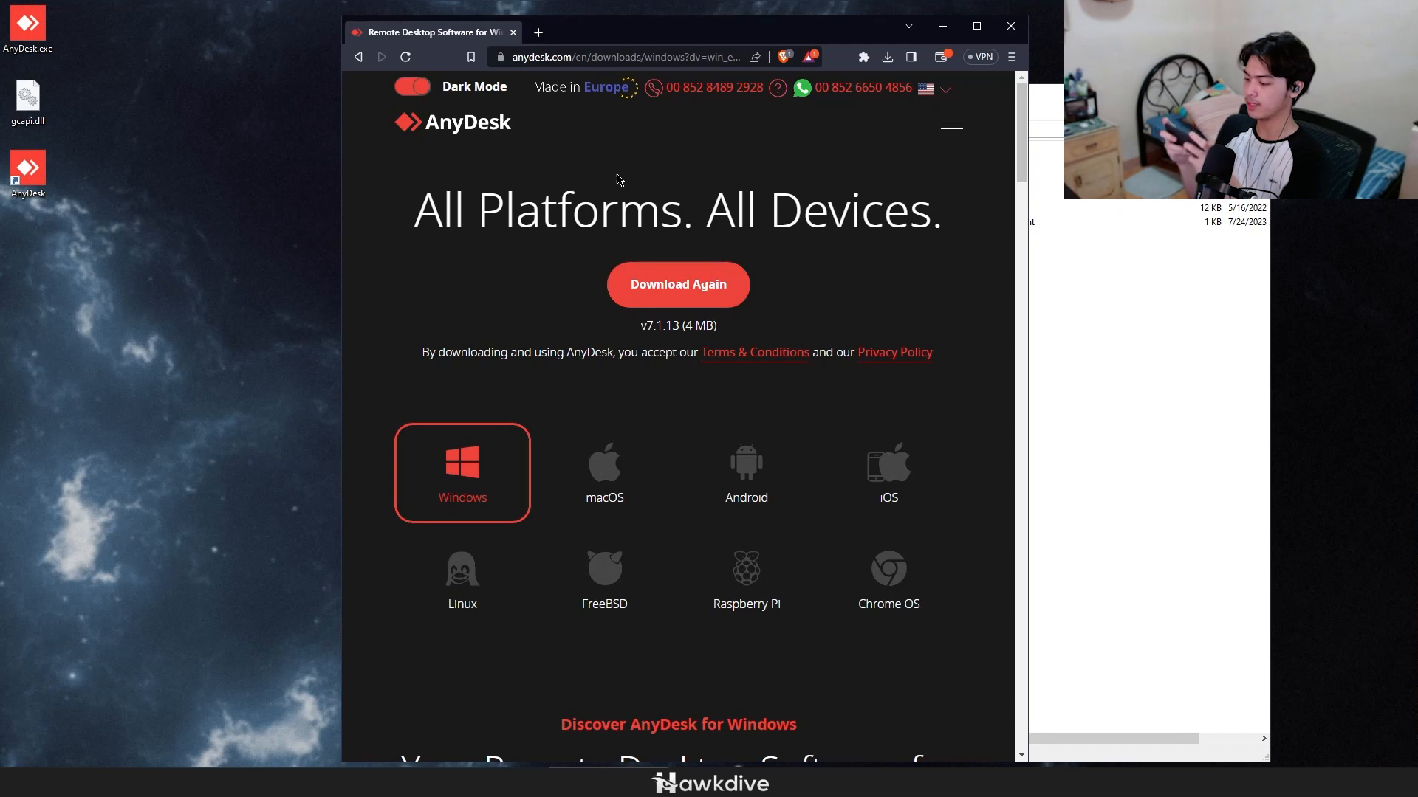
mouse_move(651, 73)
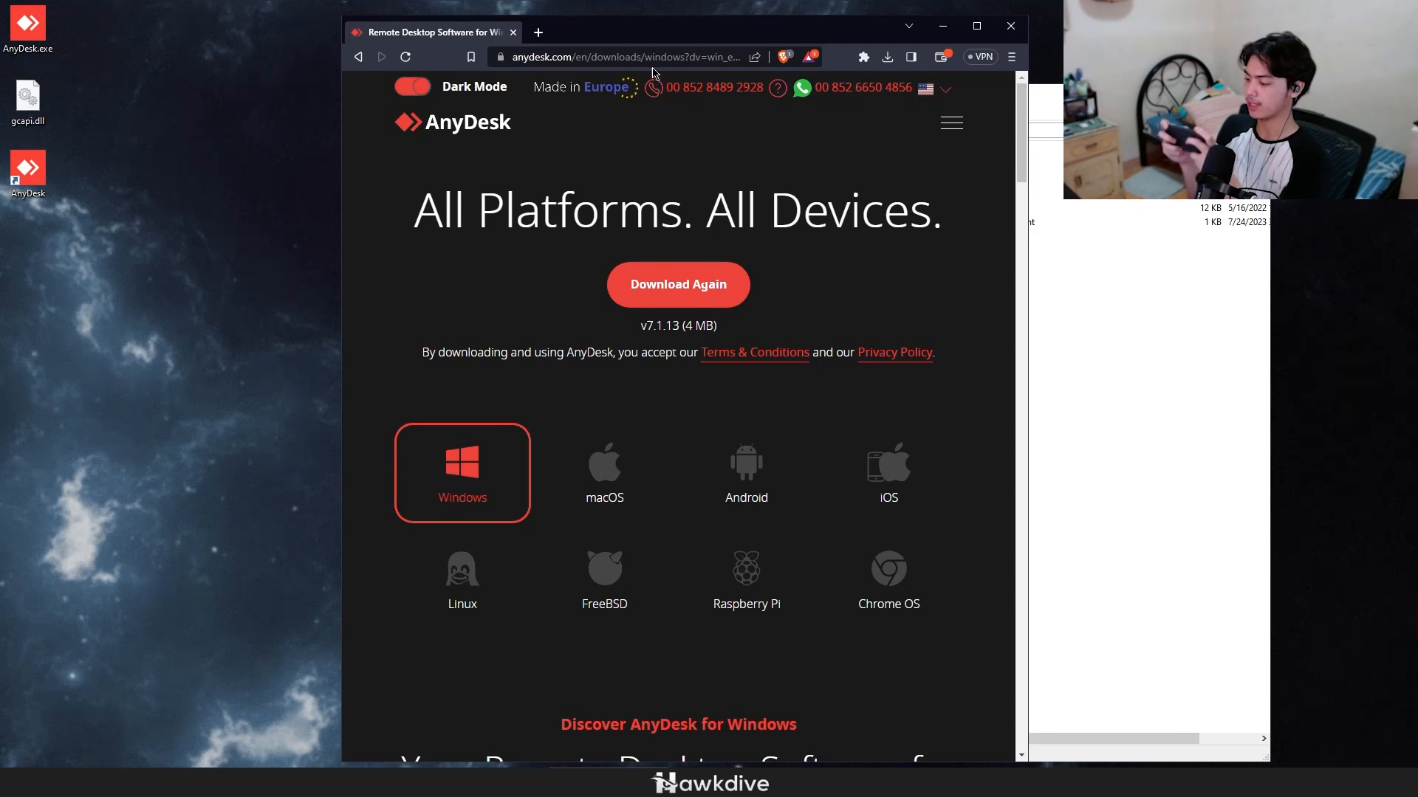
left_click(652, 58)
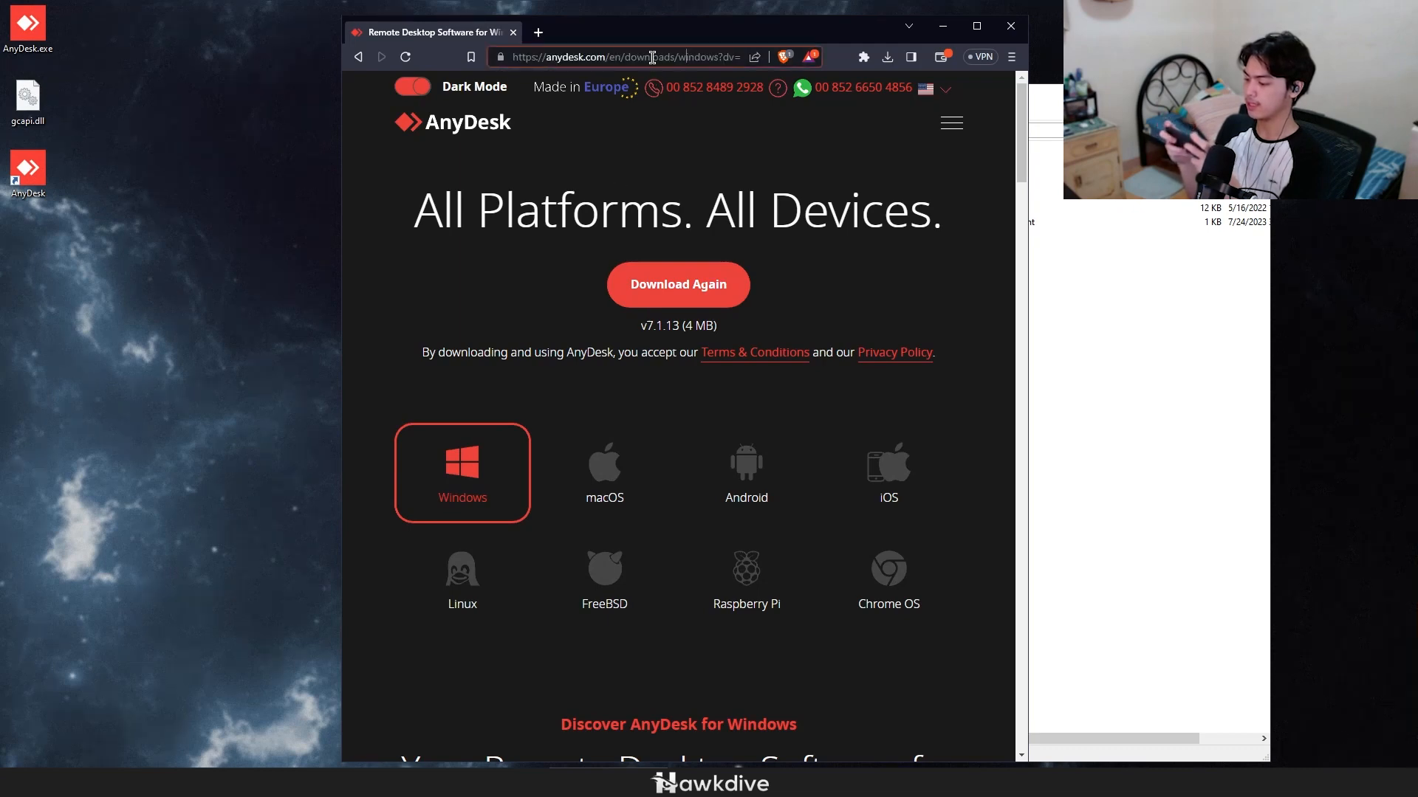
double_click(648, 57)
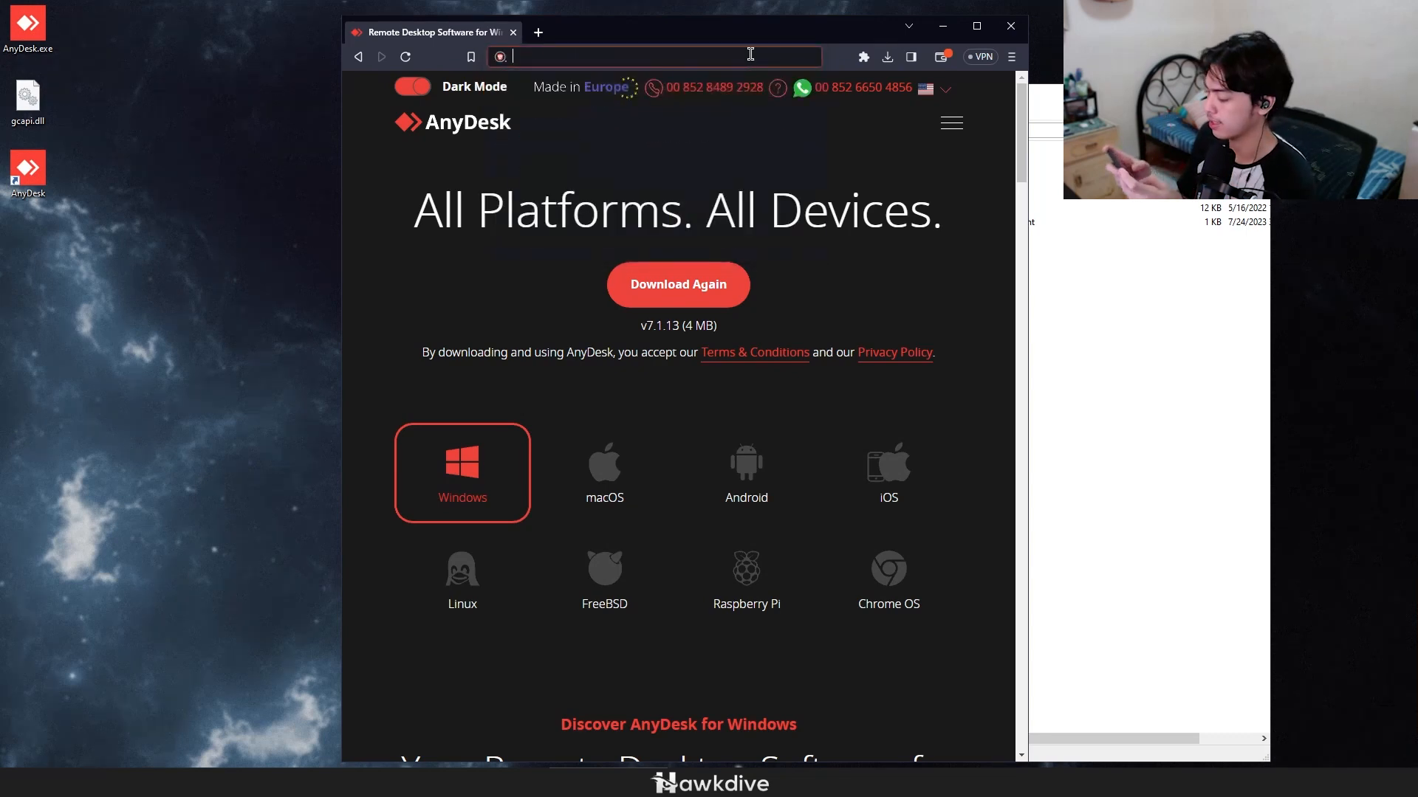
Step: Navigate the browser to hawkdive.com and load the Hawkdive homepage
type("haaksi")
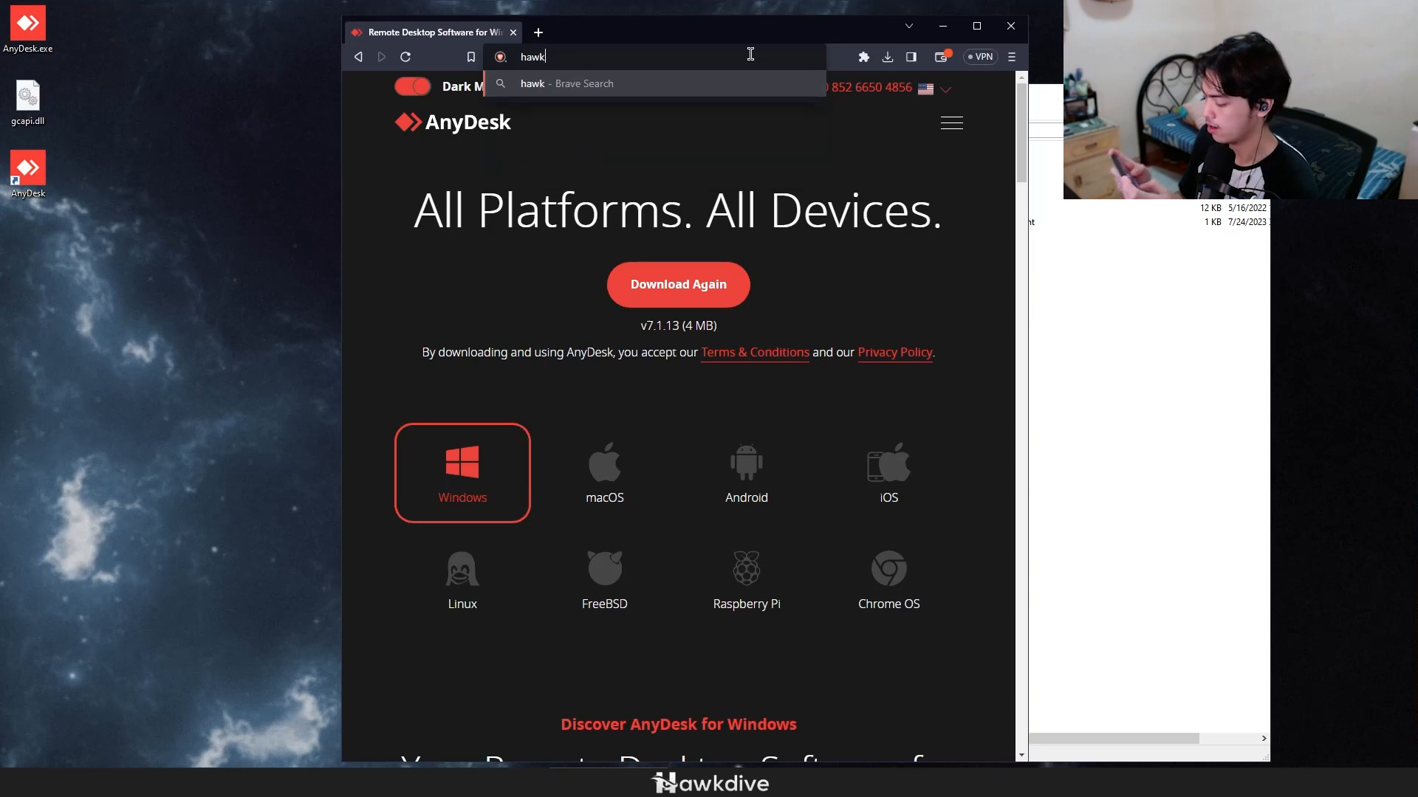
type("dive.")
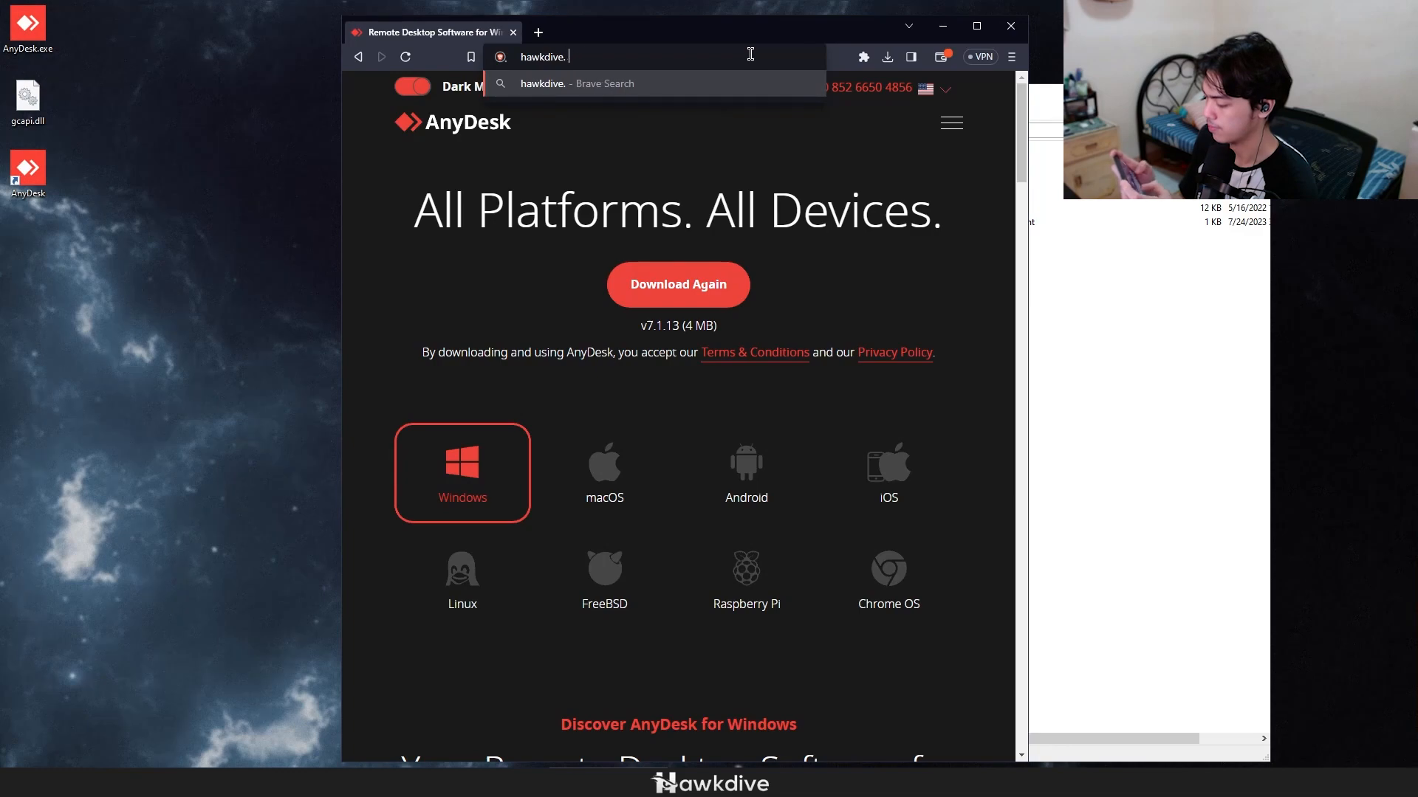
type("com")
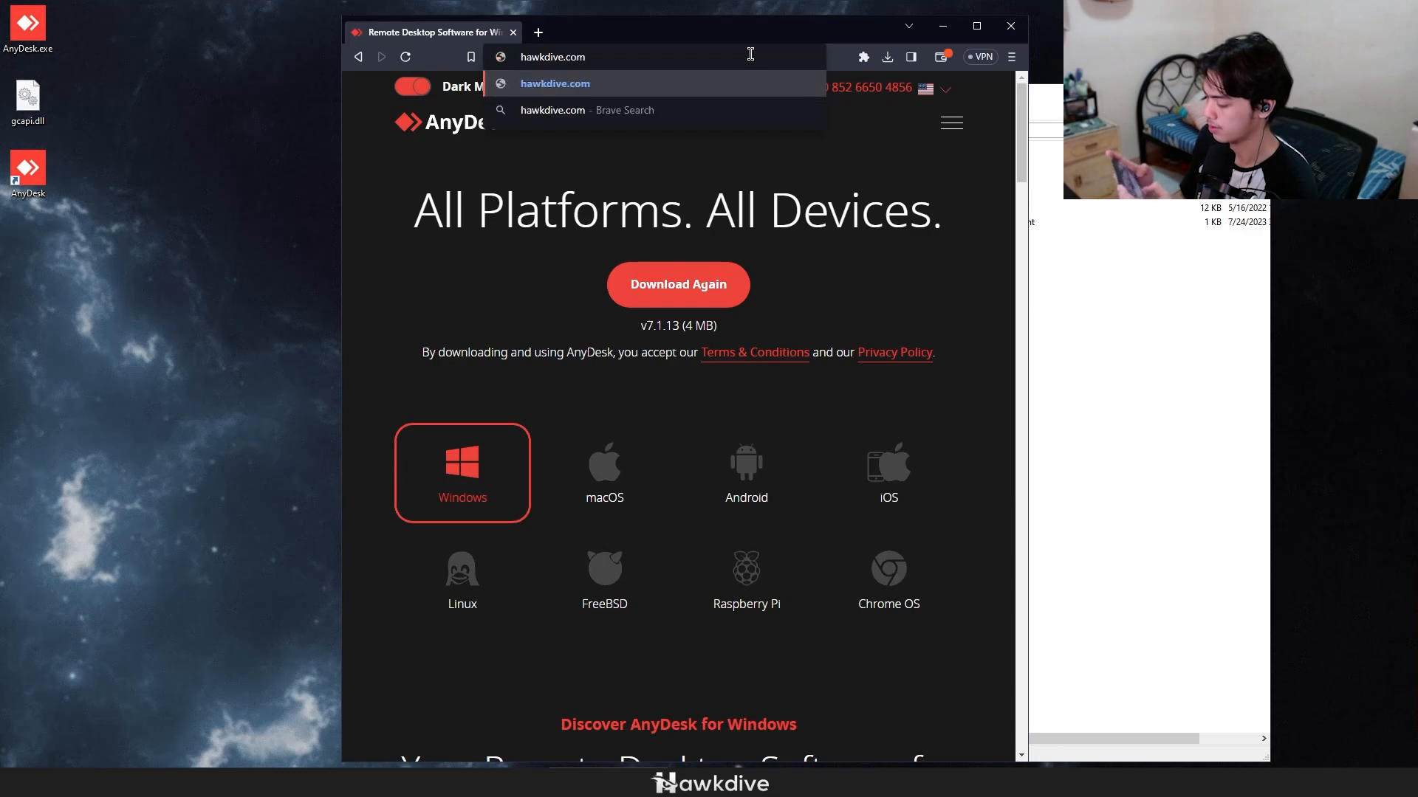
key("Return")
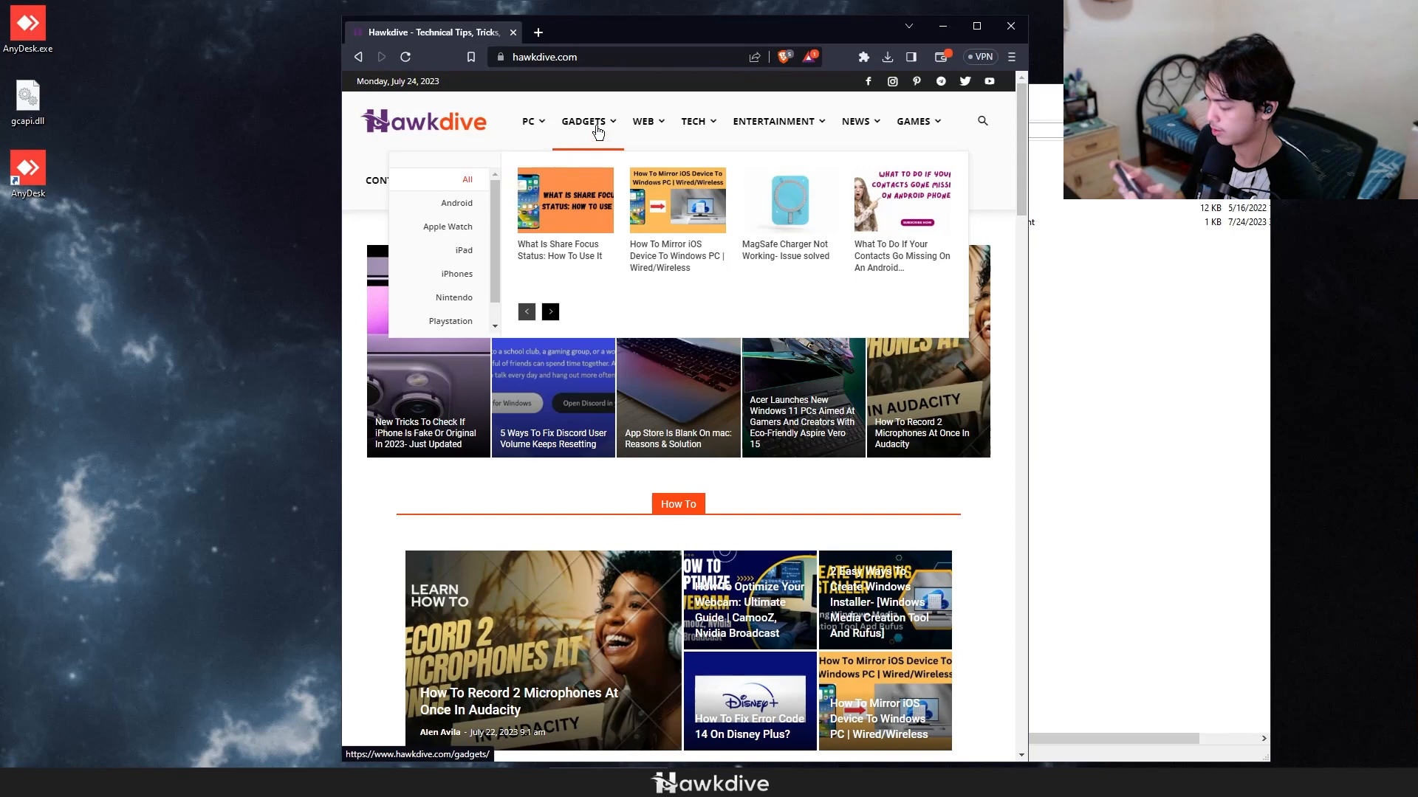
mouse_move(676, 217)
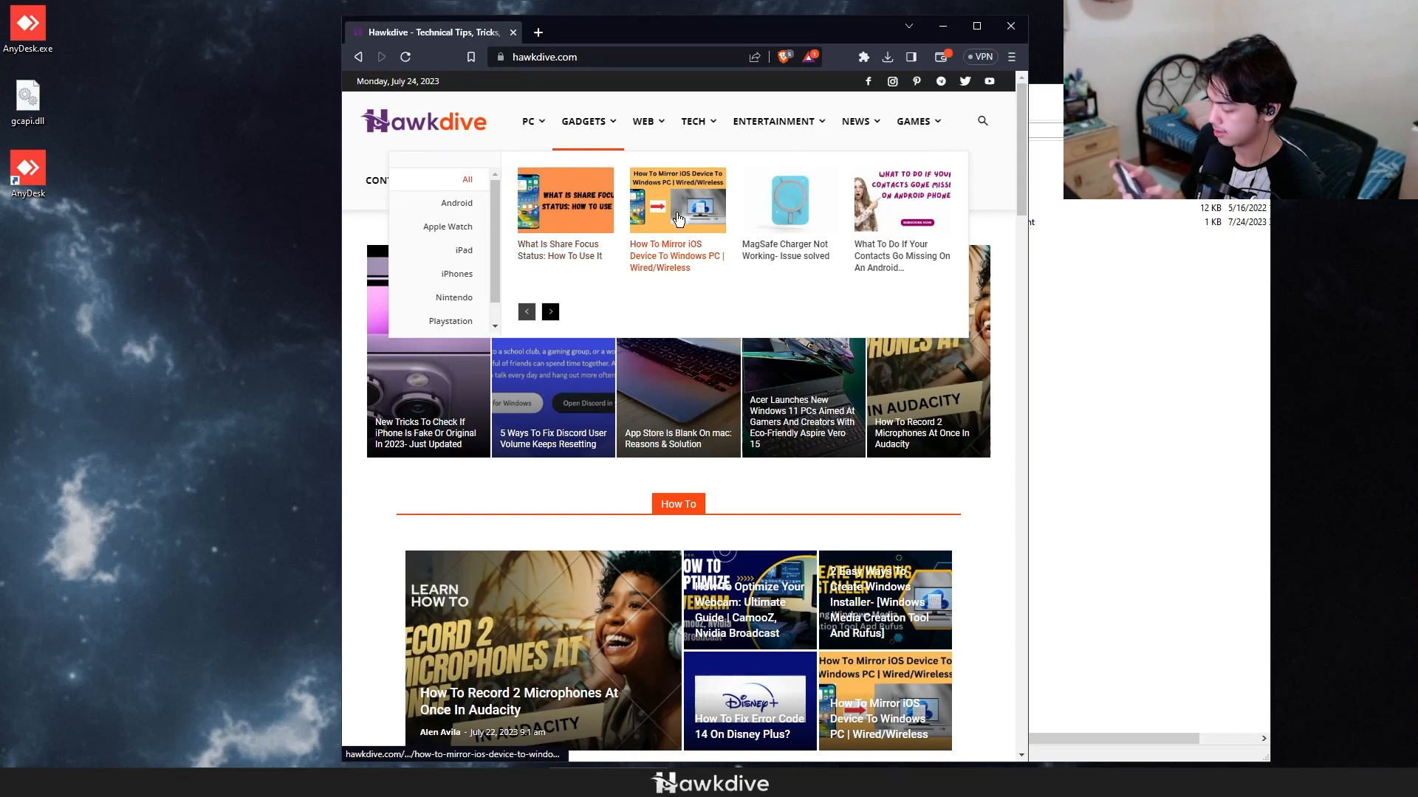
Step: Open the 'How To Mirror iOS Device To Windows PC | Wired/Wireless' article from the GADGETS menu
left_click(677, 199)
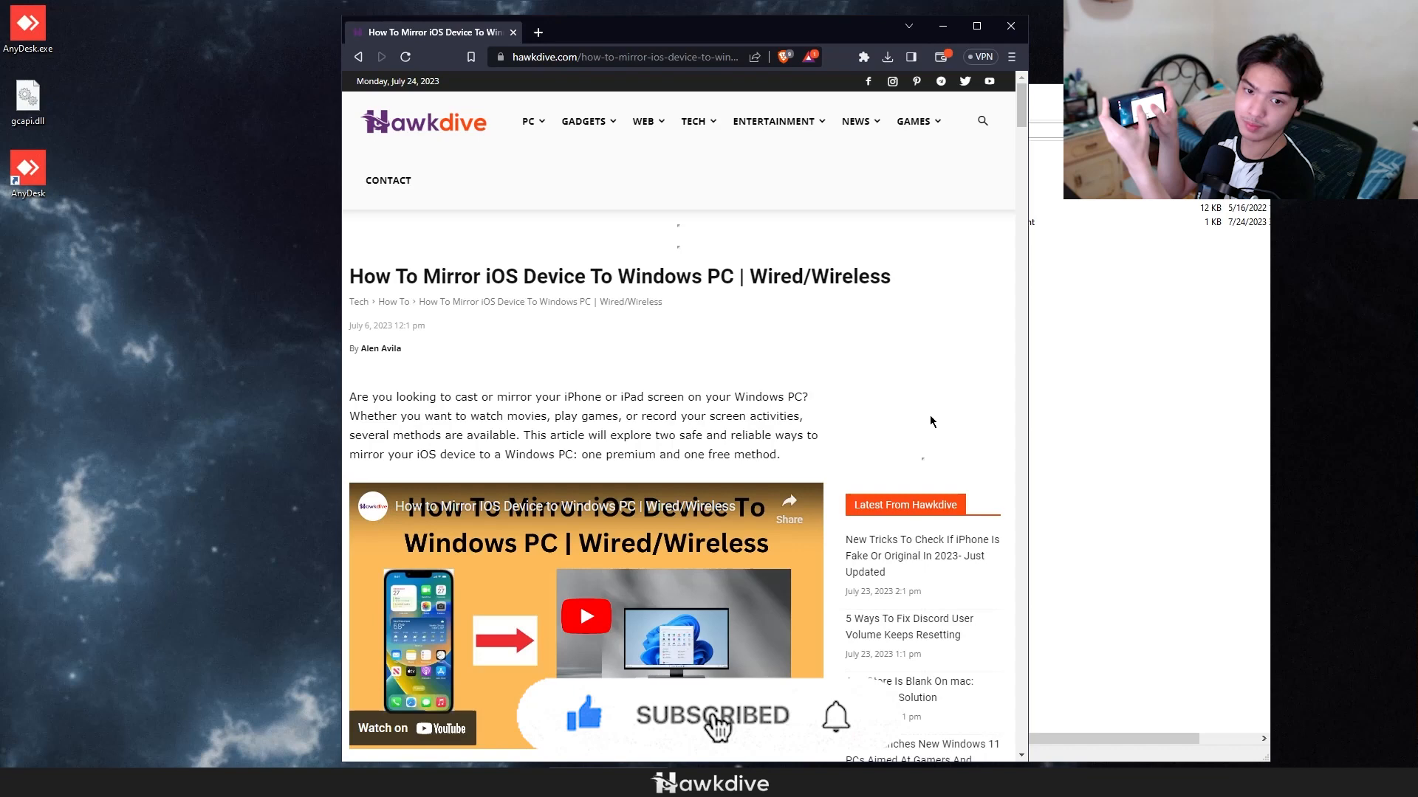
mouse_move(1134, 572)
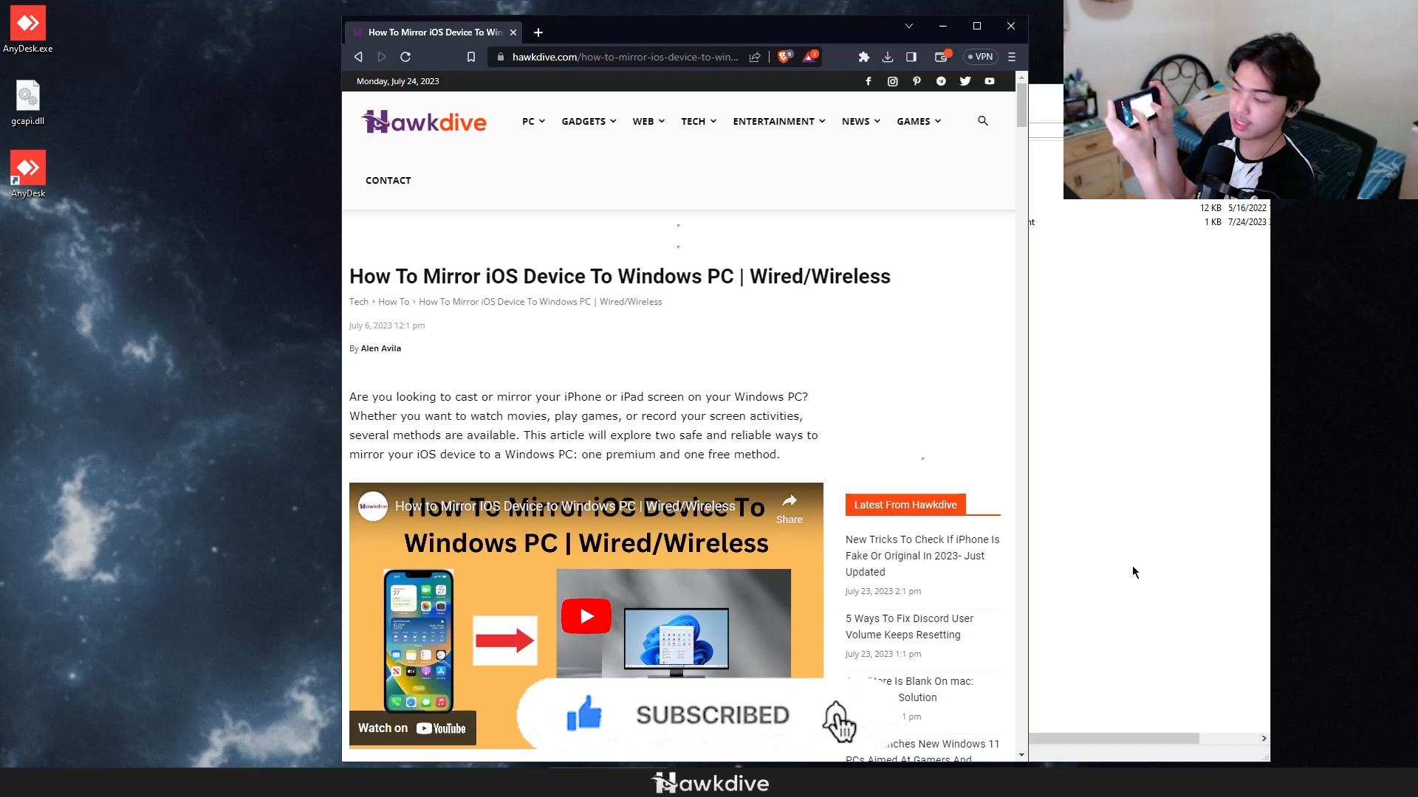
mouse_move(1002, 342)
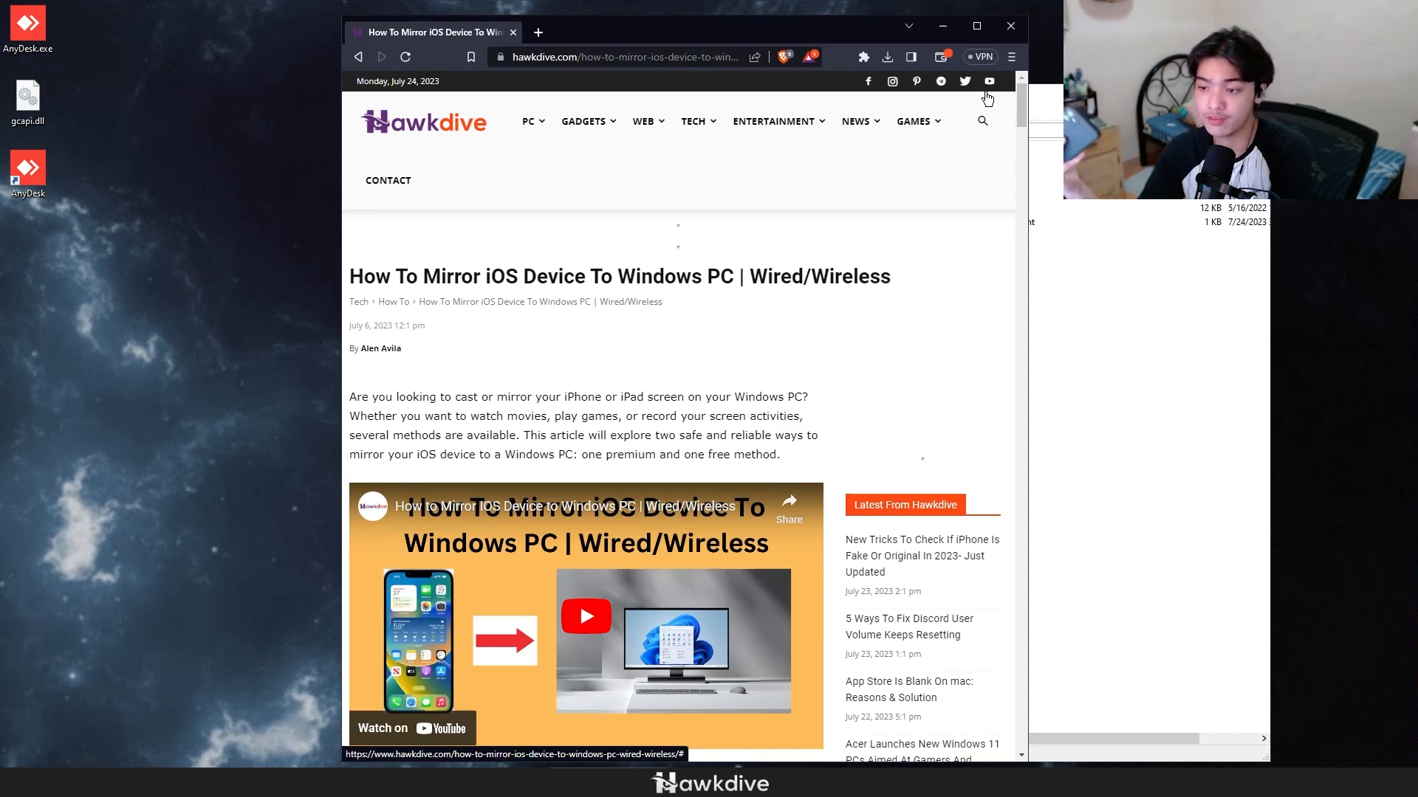
mouse_move(421, 365)
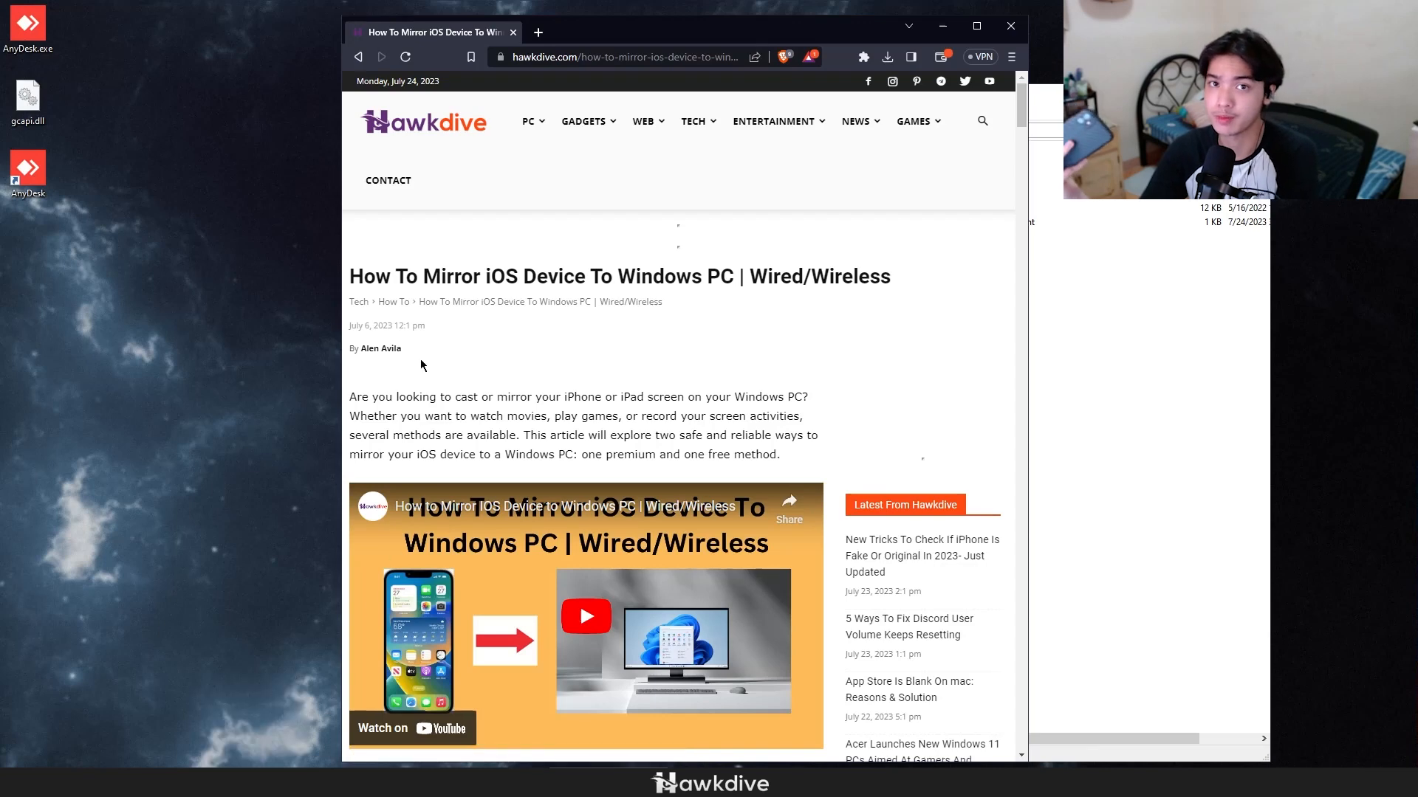
mouse_move(662, 395)
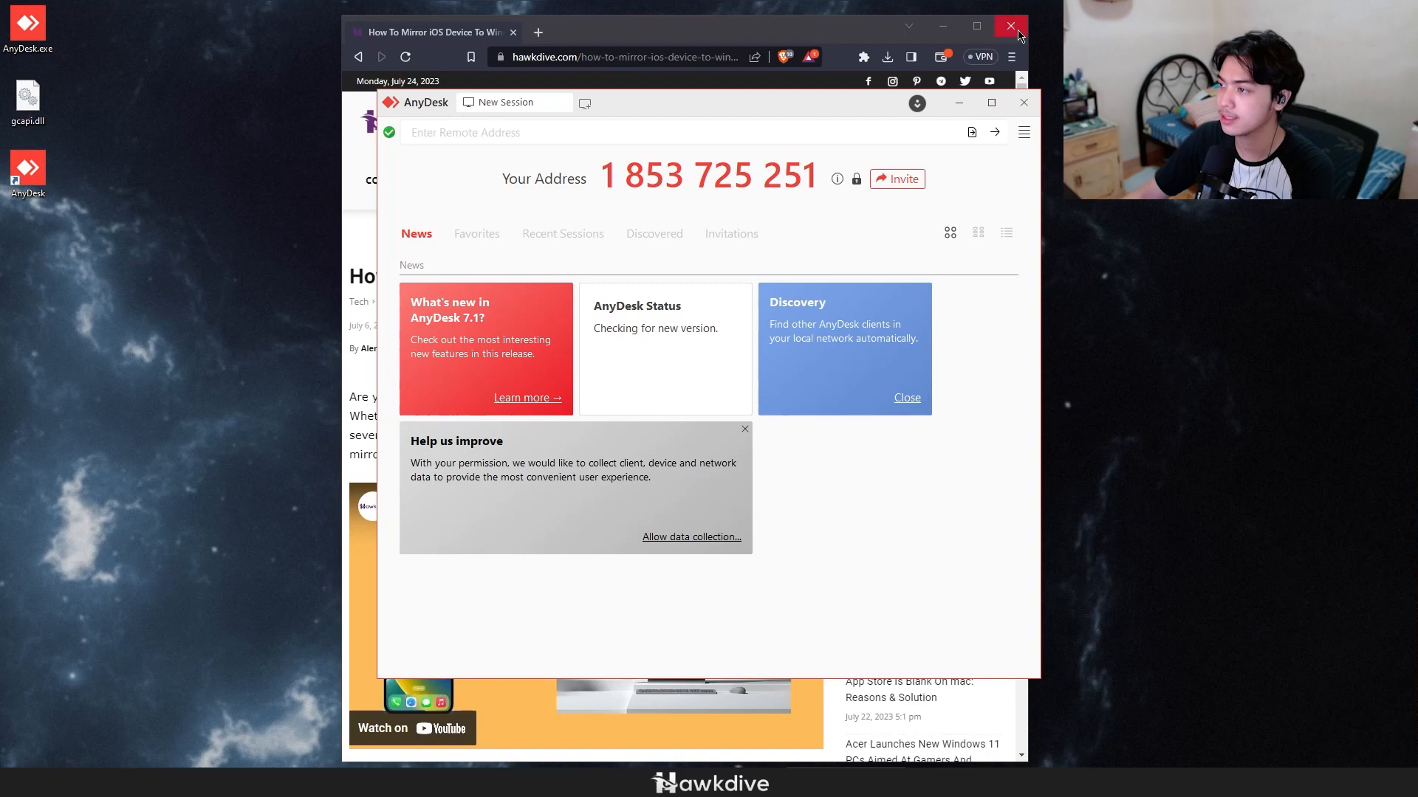
Step: Close the Brave window and open AnyDesk's Settings from the General menu
left_click(1010, 27)
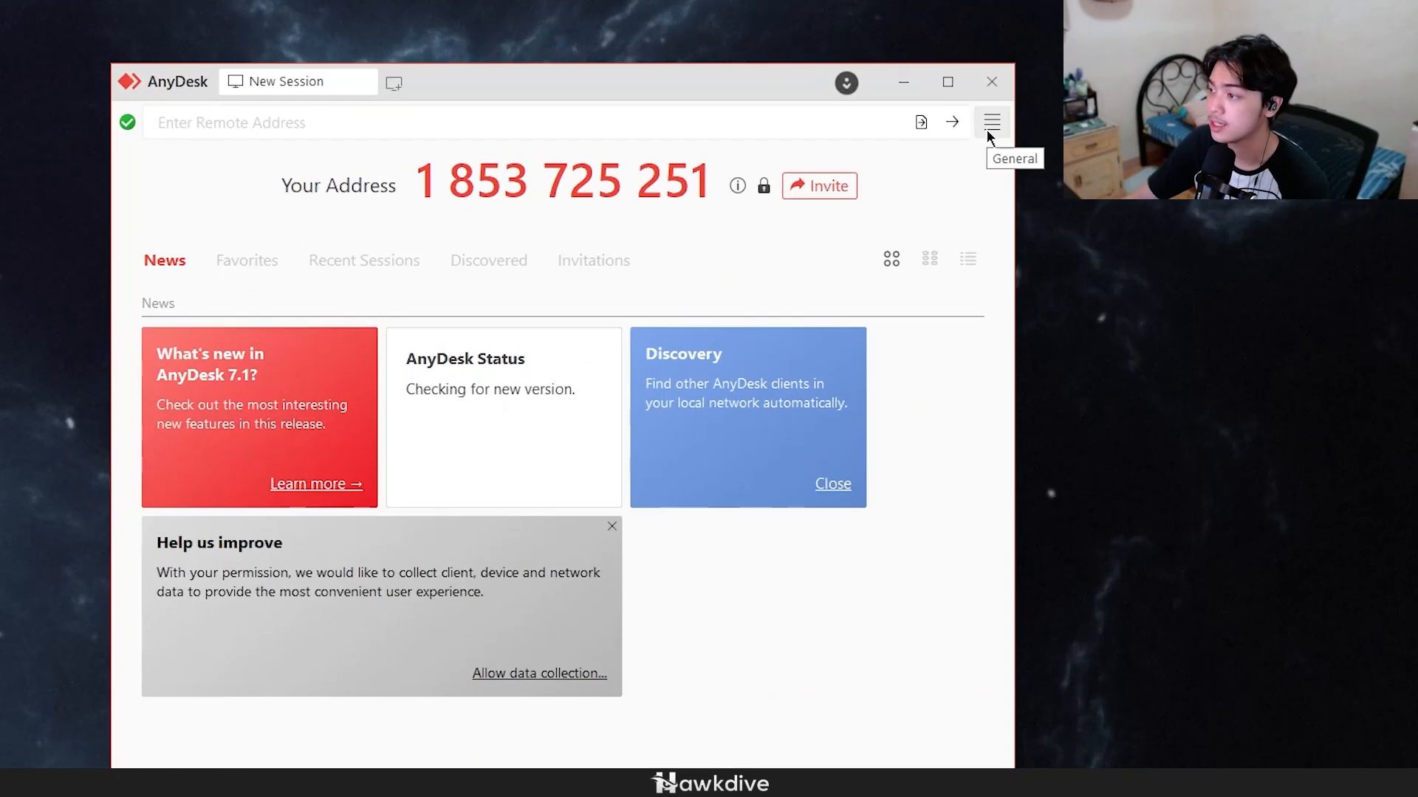
left_click(990, 123)
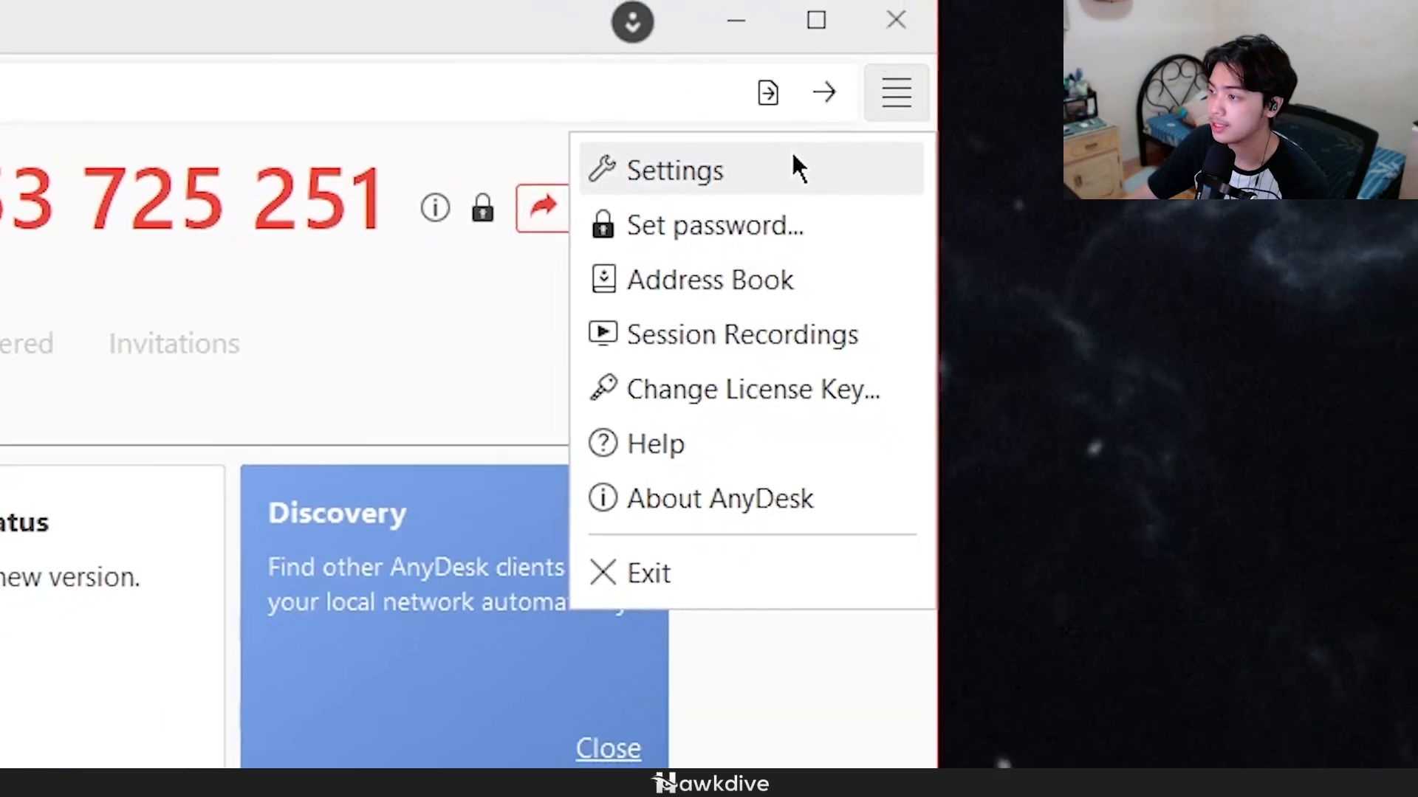
left_click(675, 171)
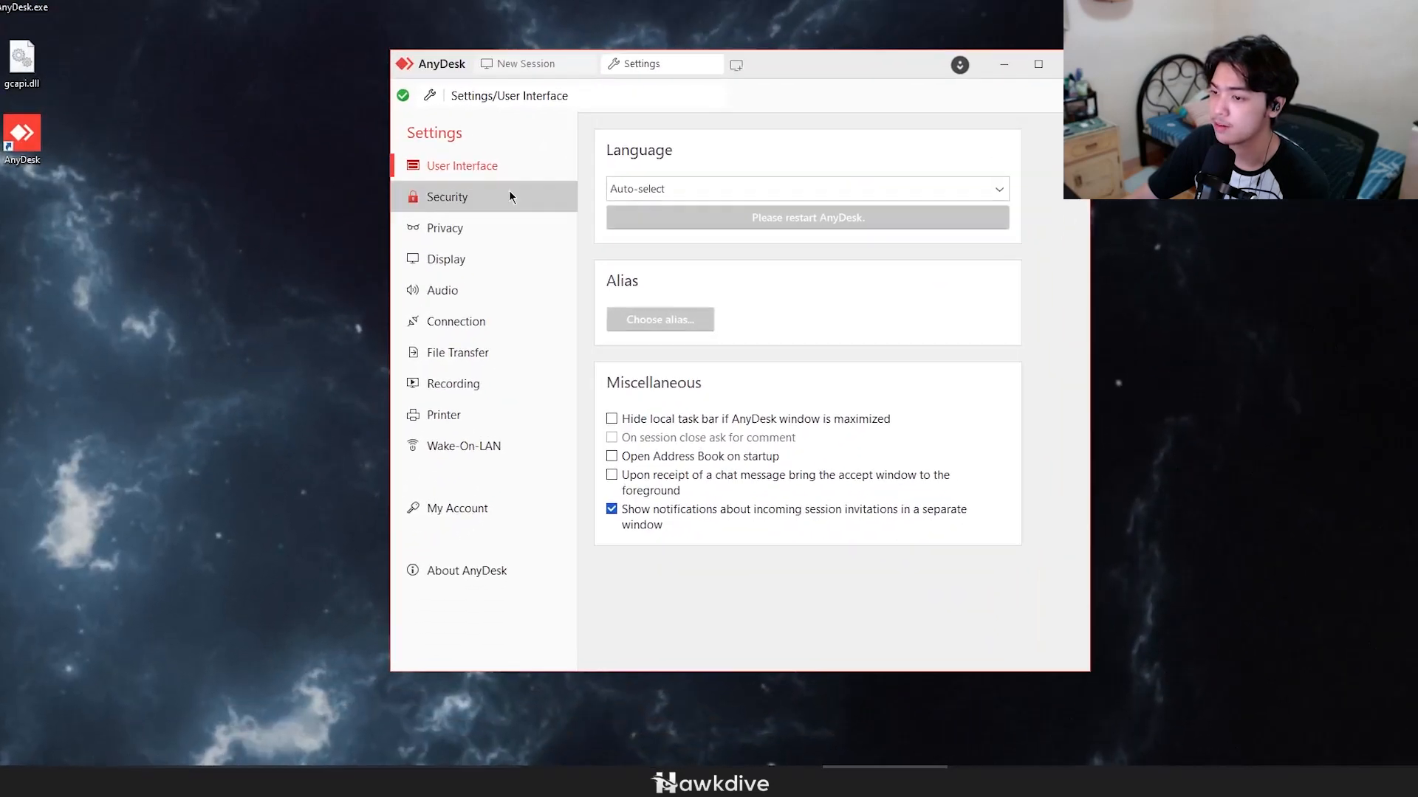
Step: In Security settings, set and apply an unattended-access password with the Unattended Access profile
left_click(446, 196)
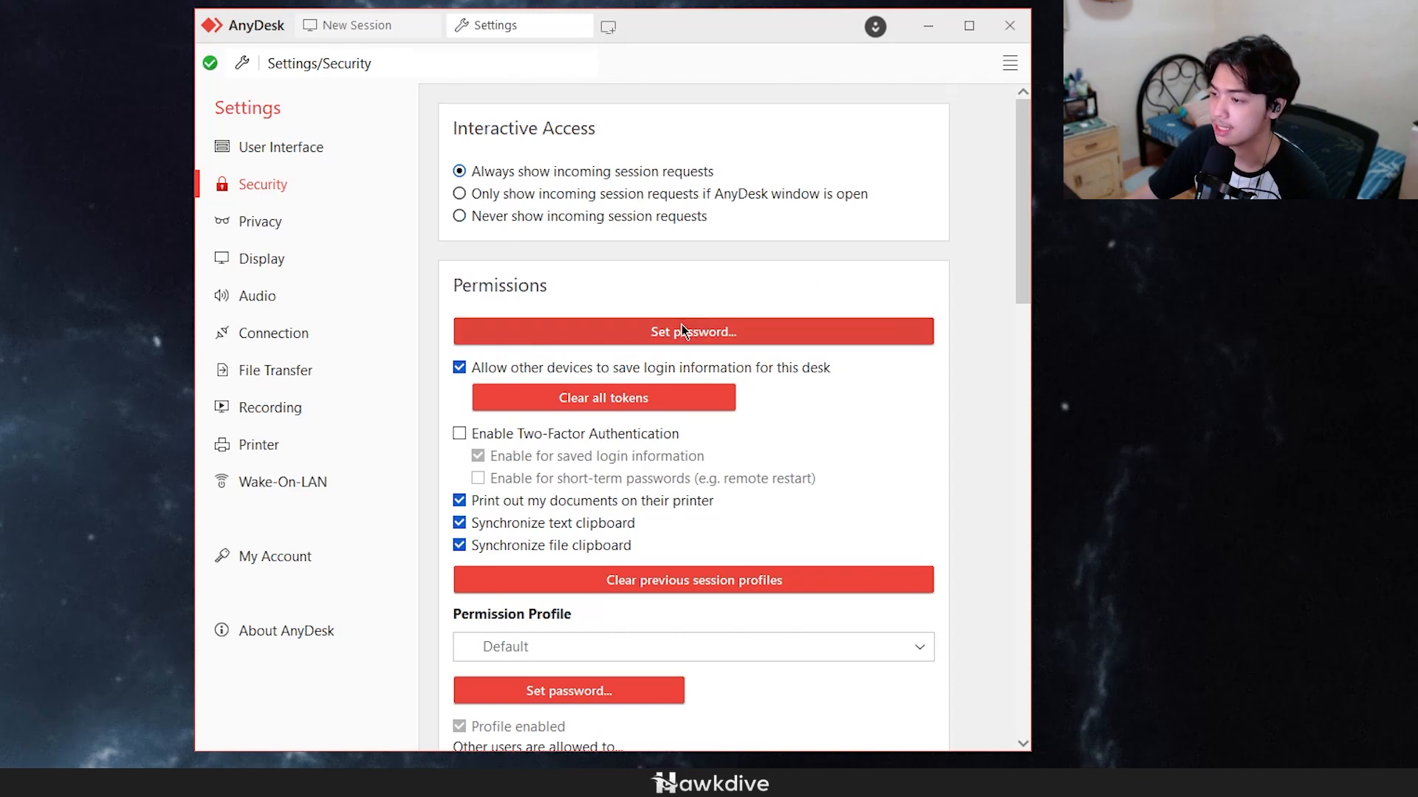
left_click(694, 331)
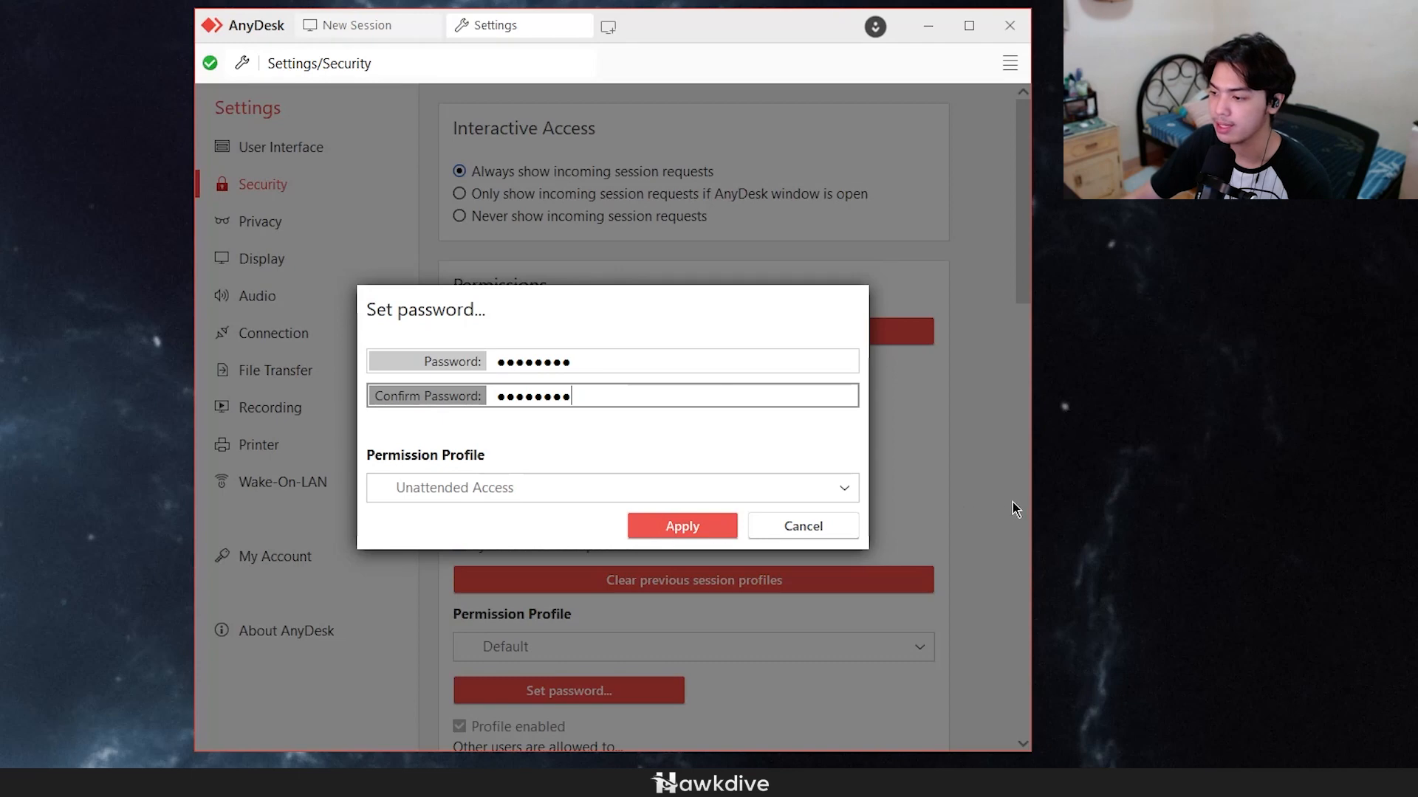
left_click(682, 525)
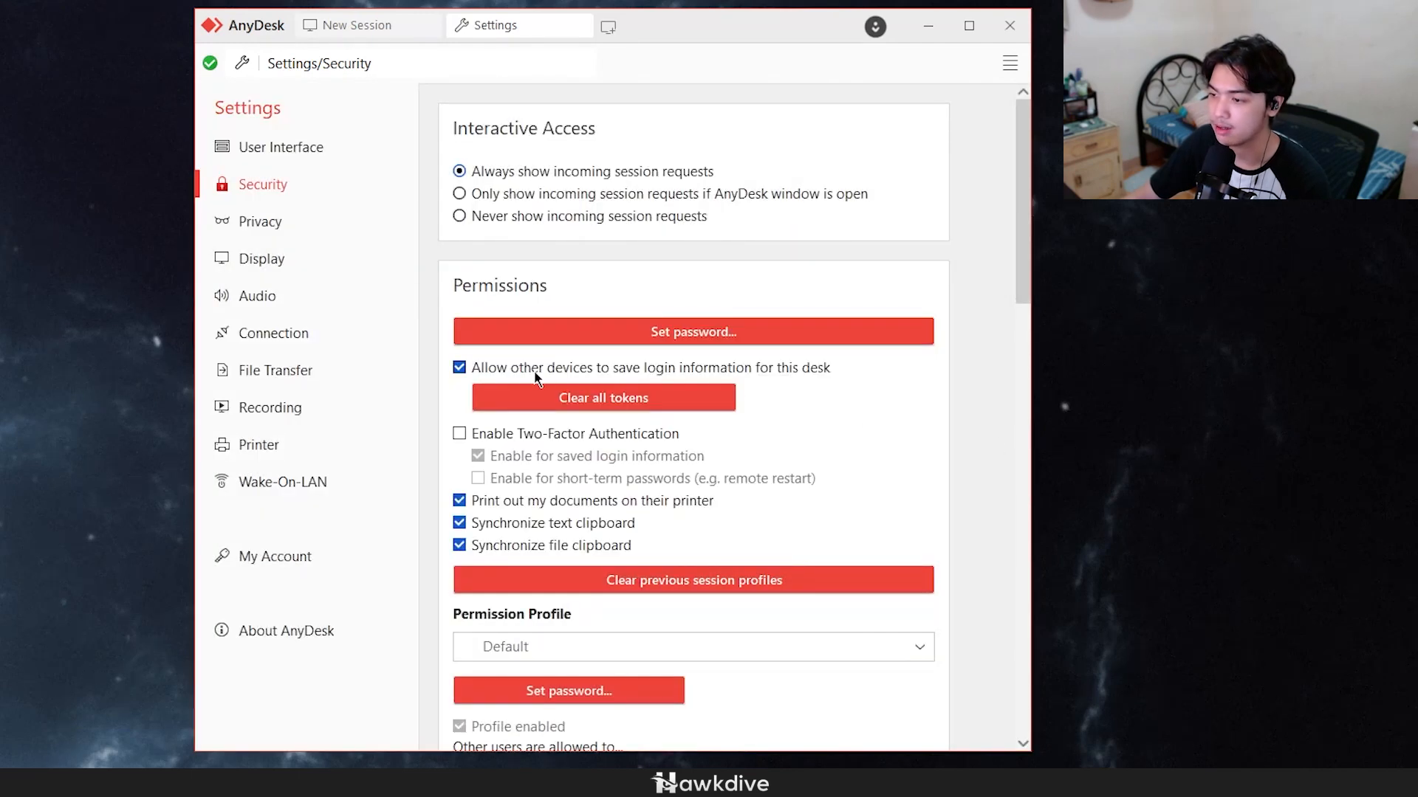
mouse_move(874, 523)
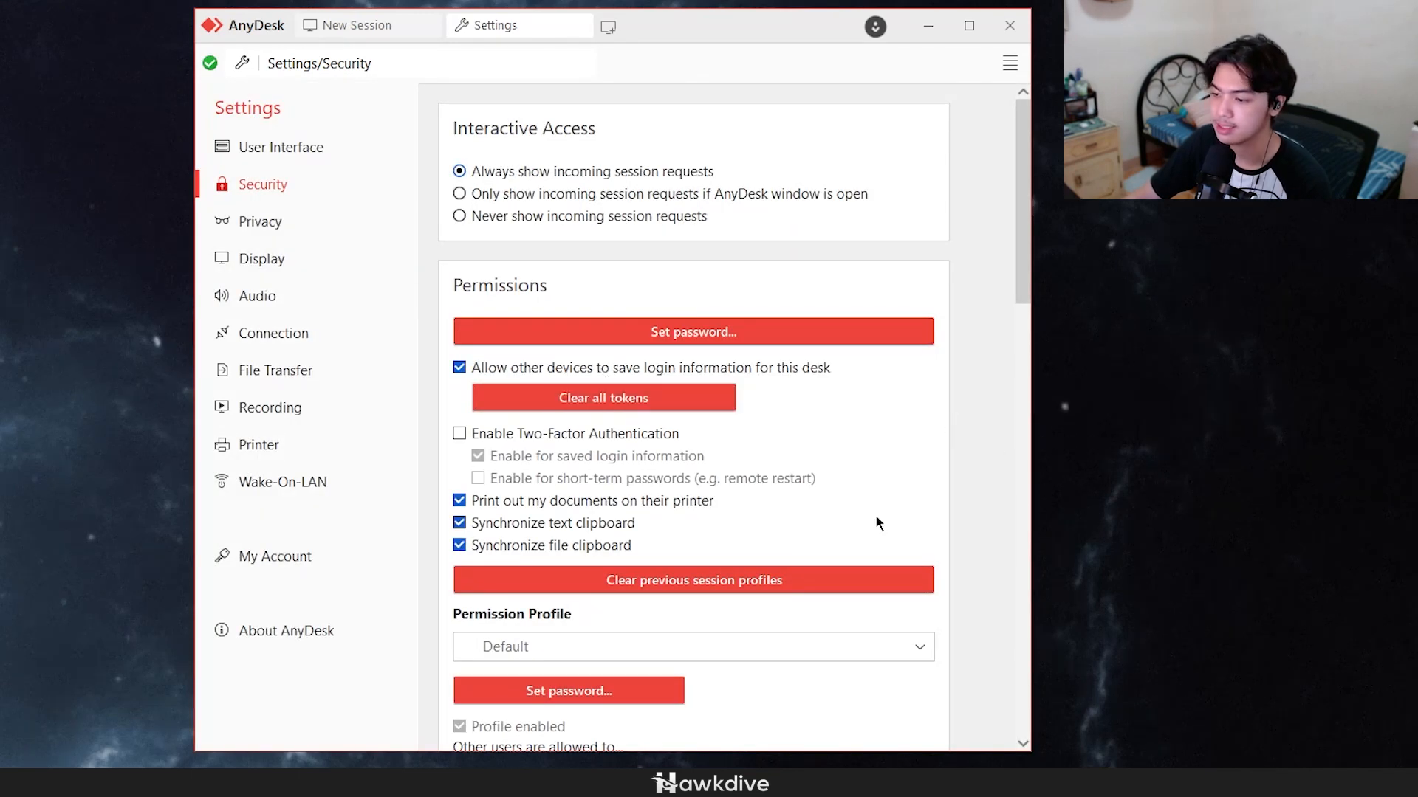
scroll("down", 3)
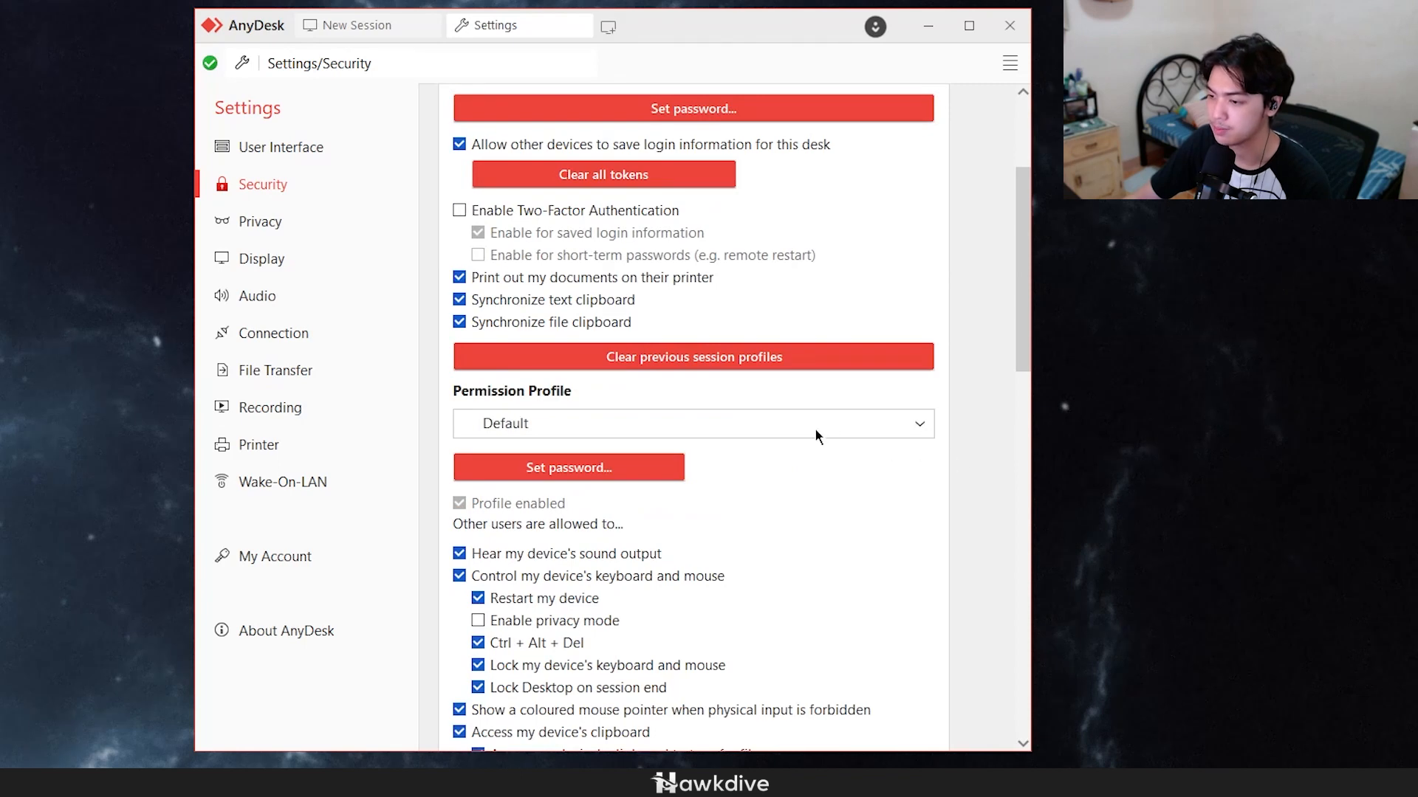
scroll("up", 3)
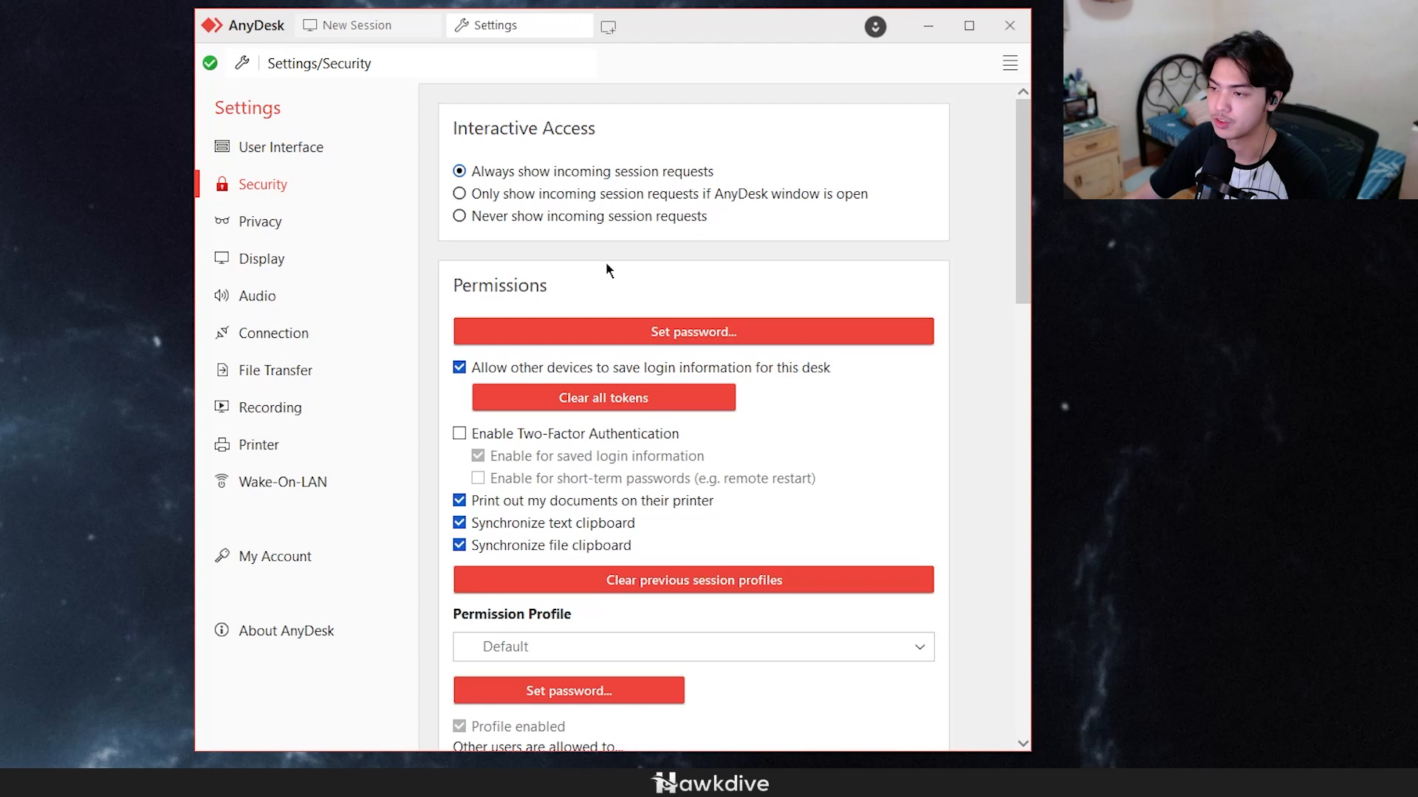
mouse_move(960, 112)
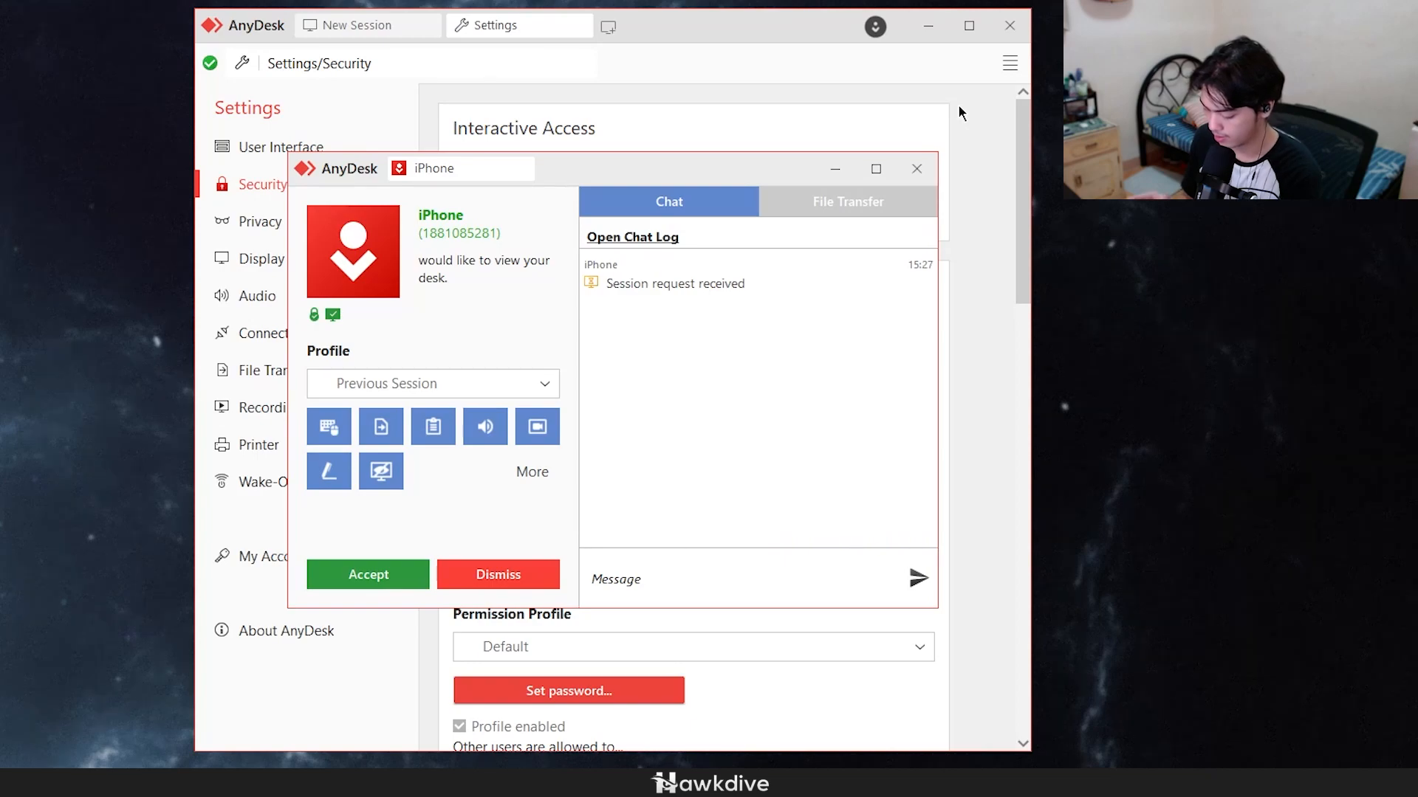
Step: Dismiss the incoming iPhone session request popup
left_click(497, 574)
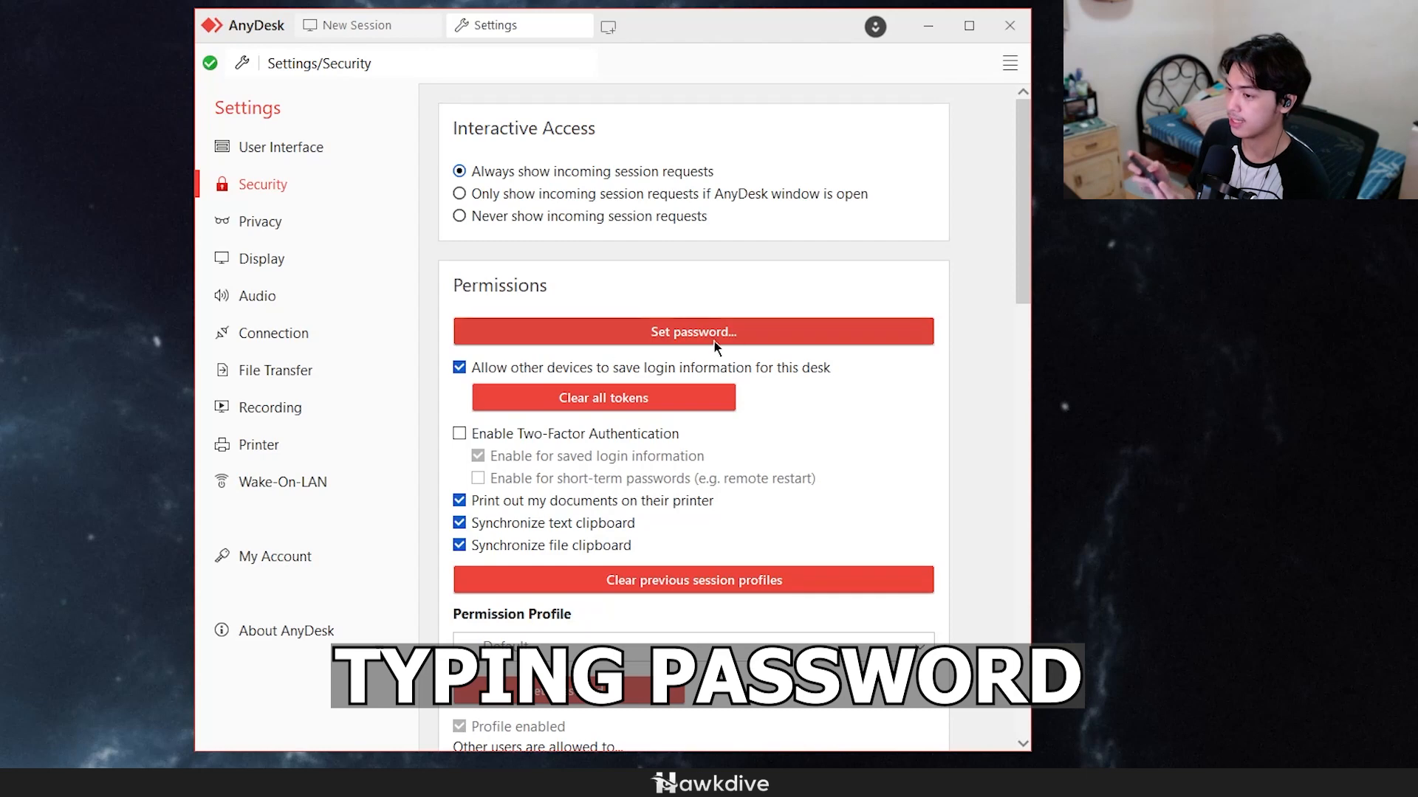
mouse_move(795, 292)
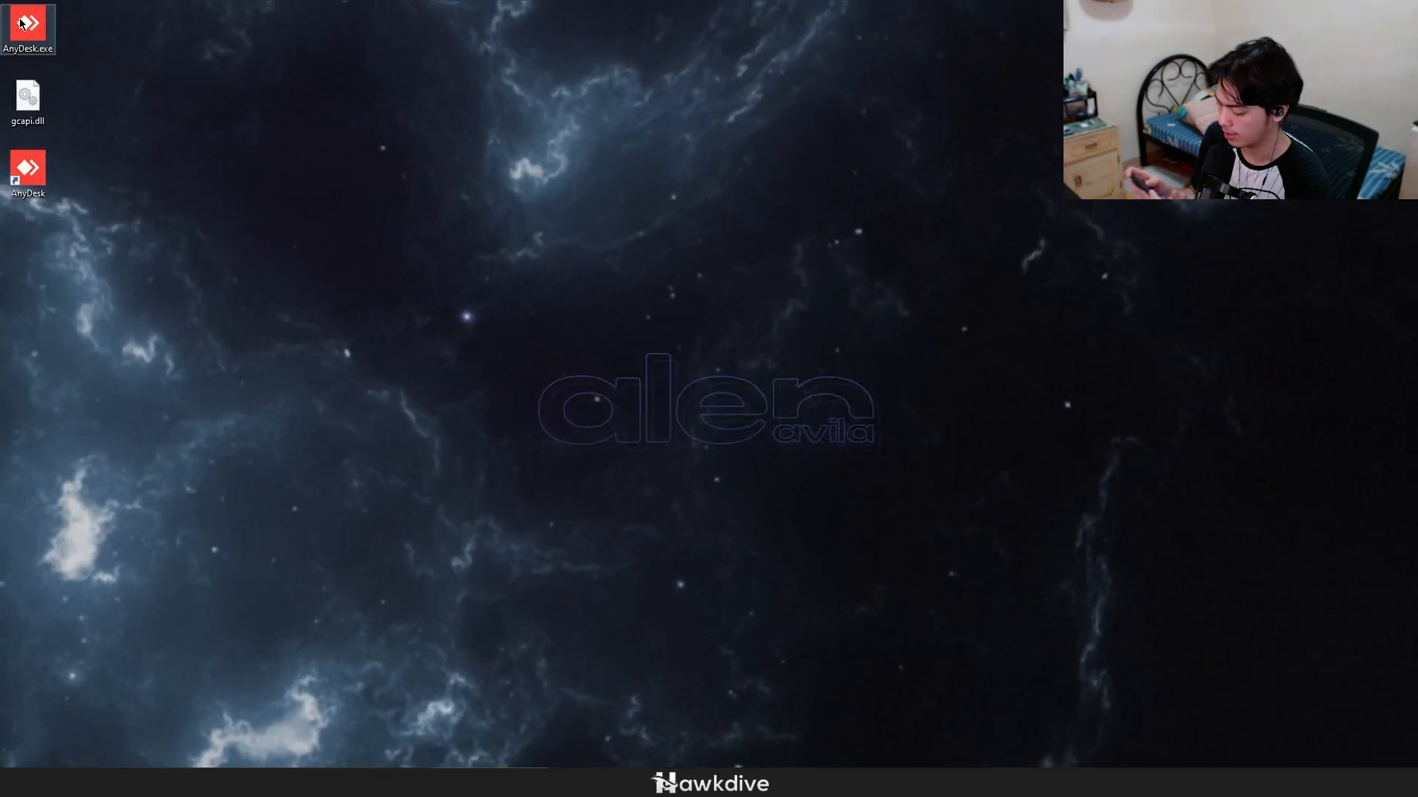
Step: Relaunch AnyDesk.exe as administrator from the desktop and minimize its window
right_click(27, 22)
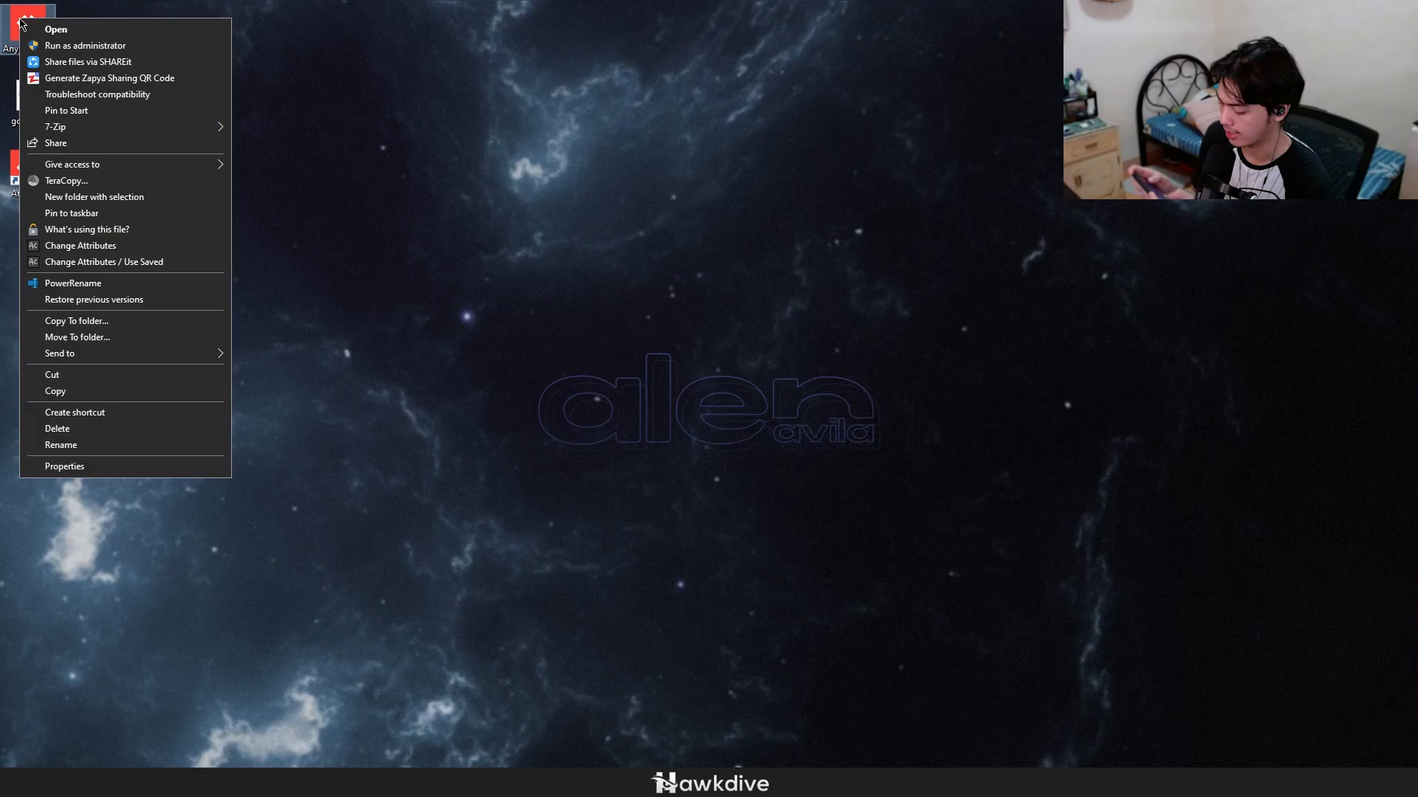
left_click(54, 28)
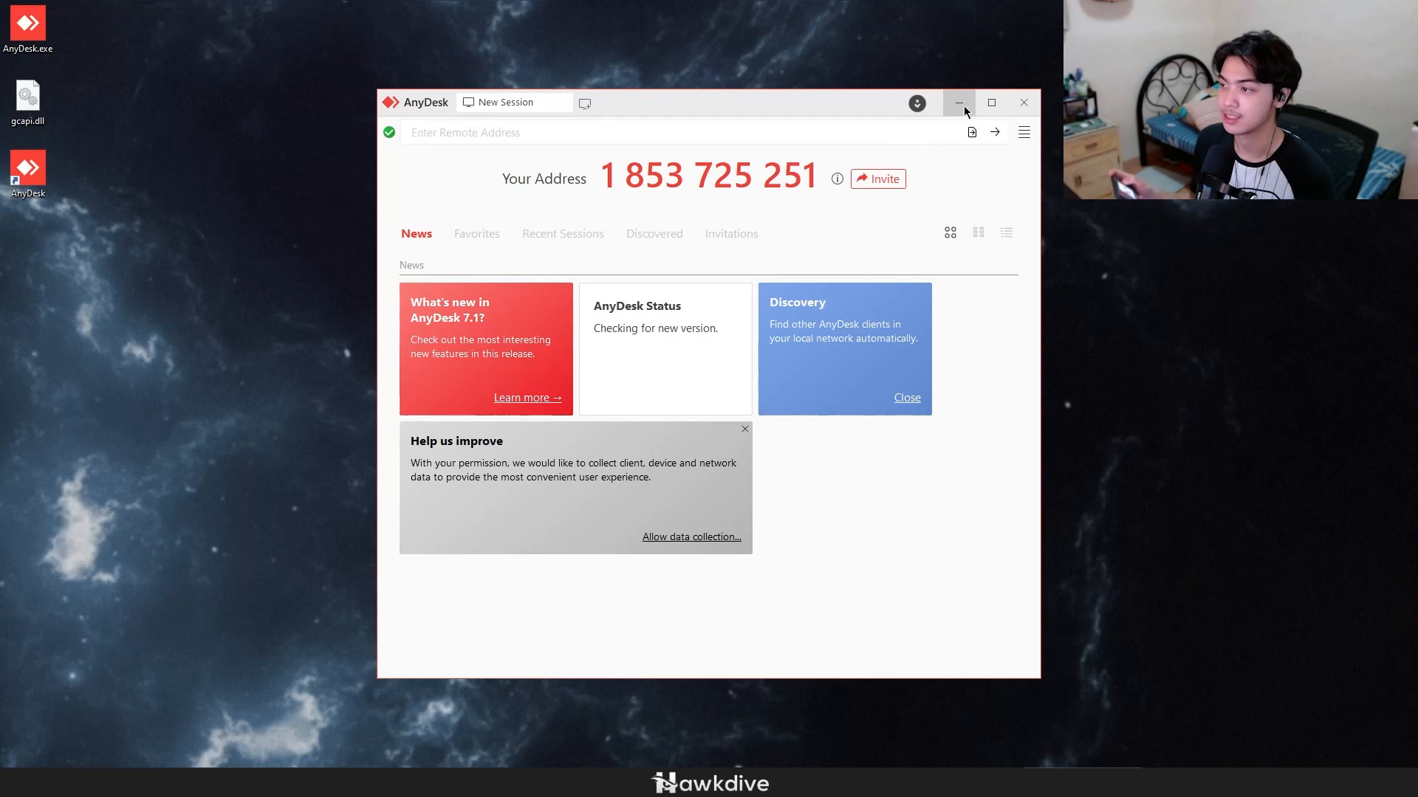
left_click(957, 102)
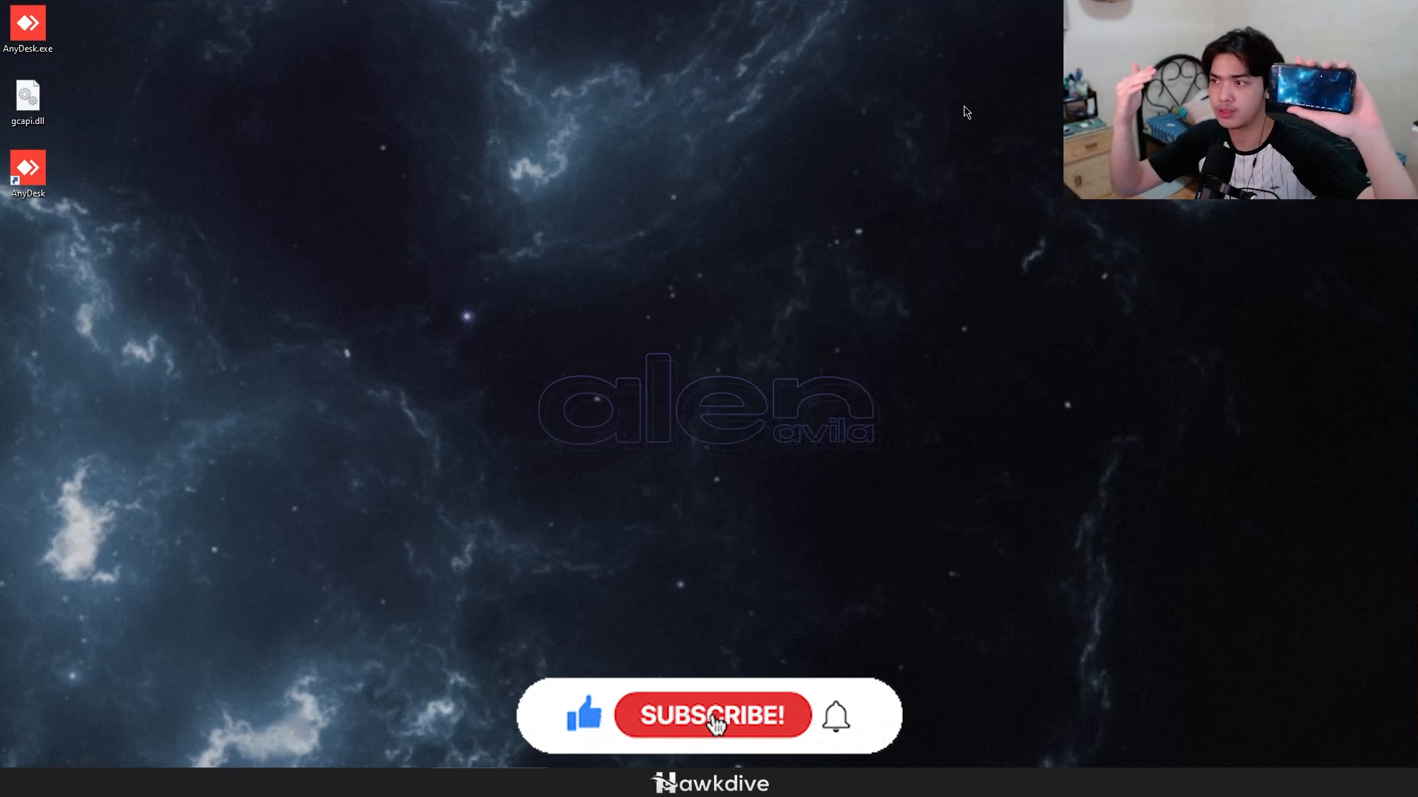
left_click(713, 715)
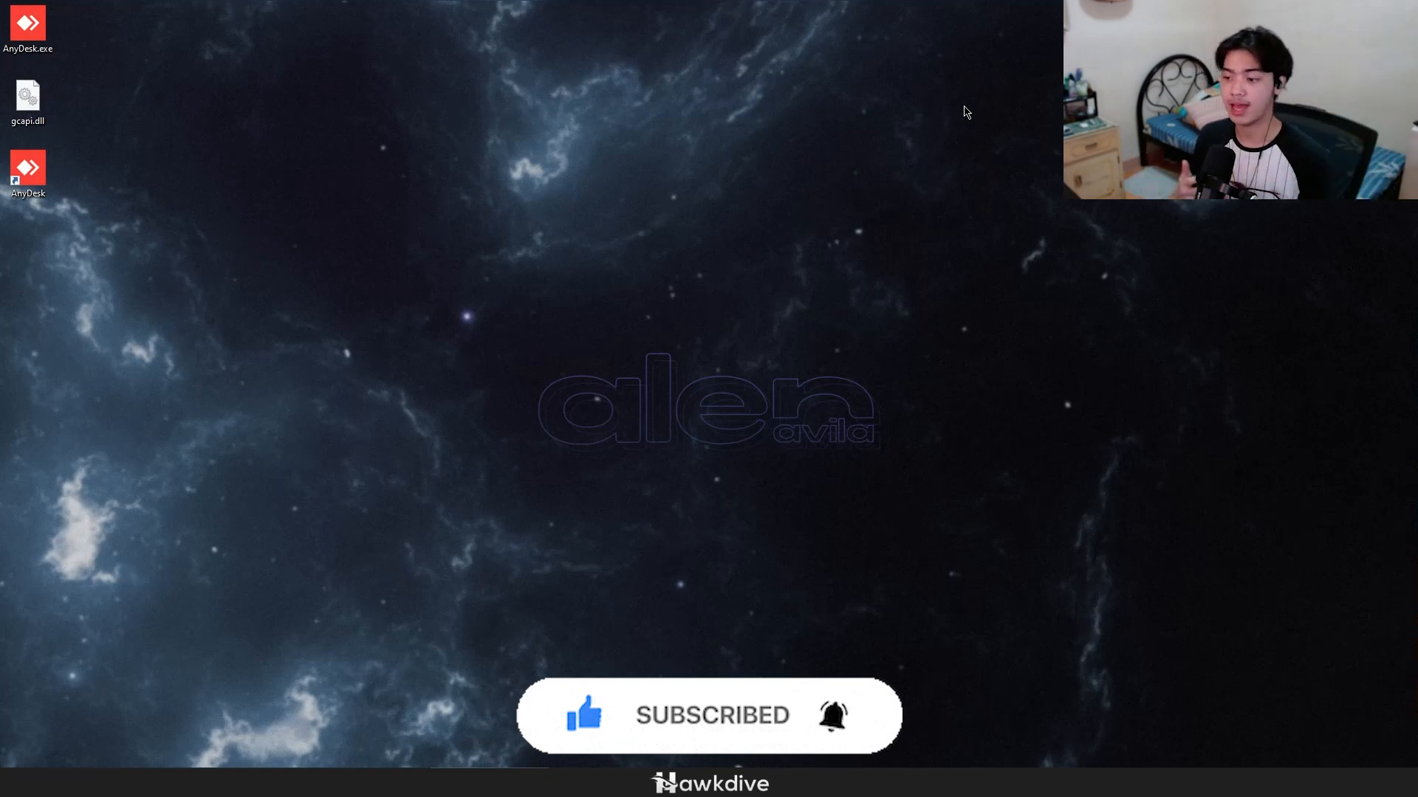
mouse_move(402, 364)
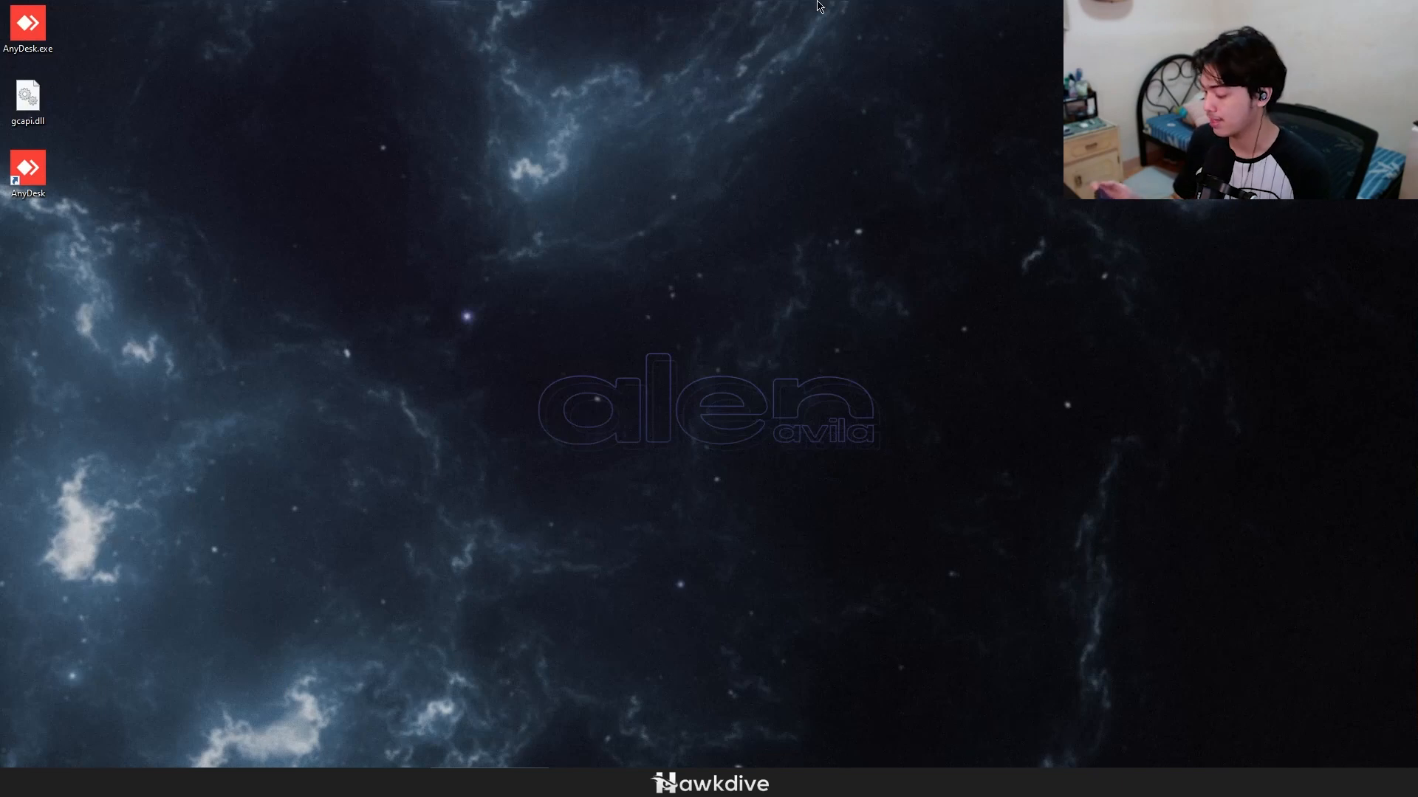
mouse_move(663, 378)
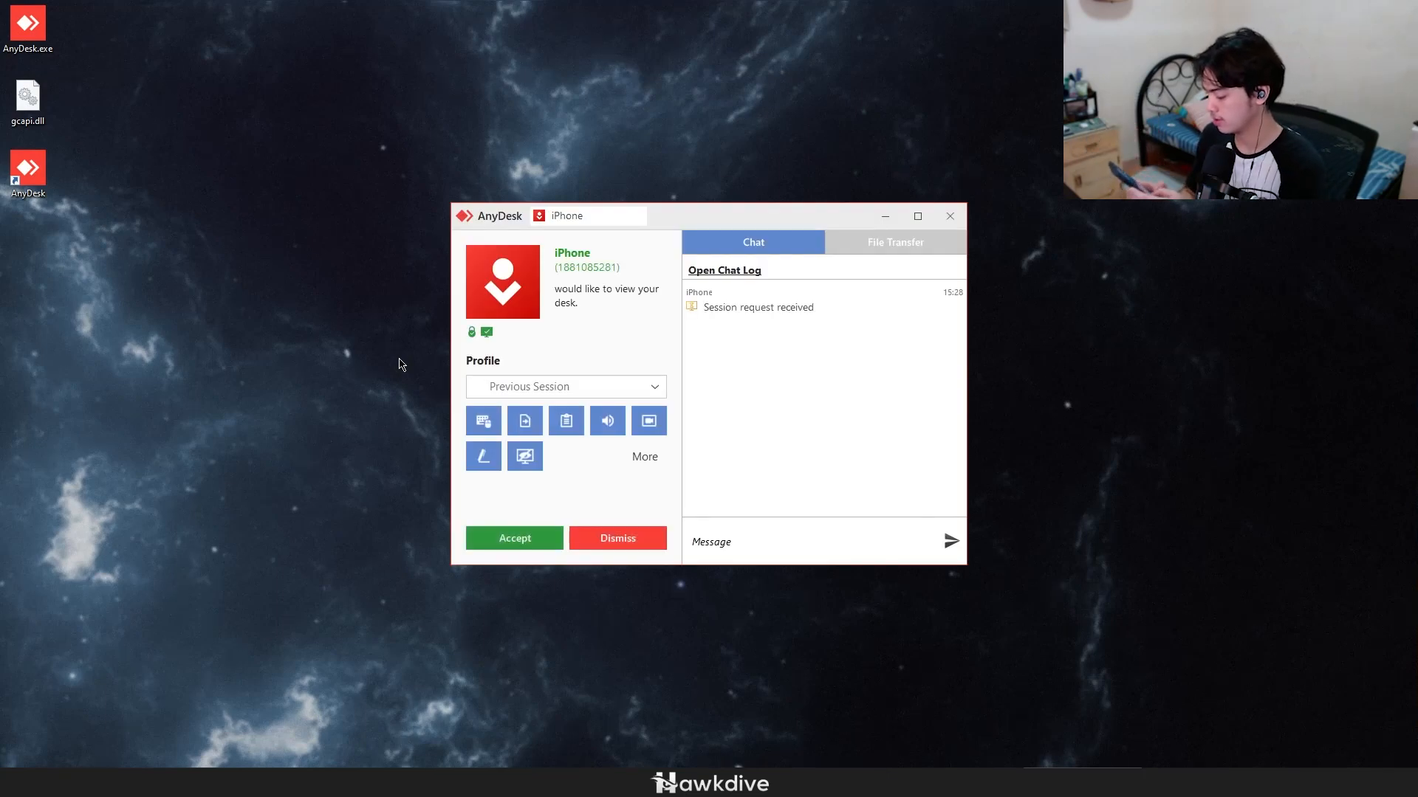
Step: Handle the iPhone session request prompt so the remote connection proceeds
left_click(617, 538)
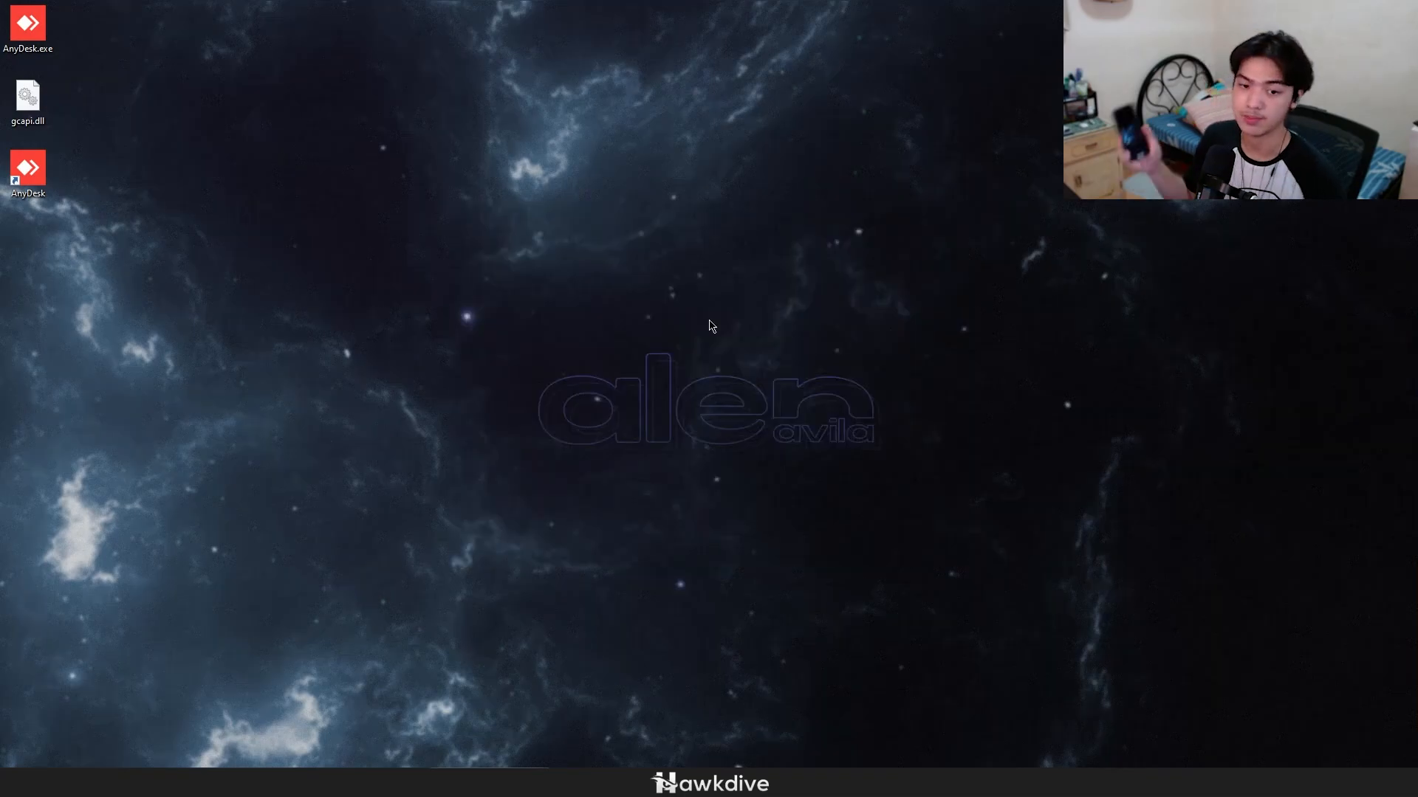